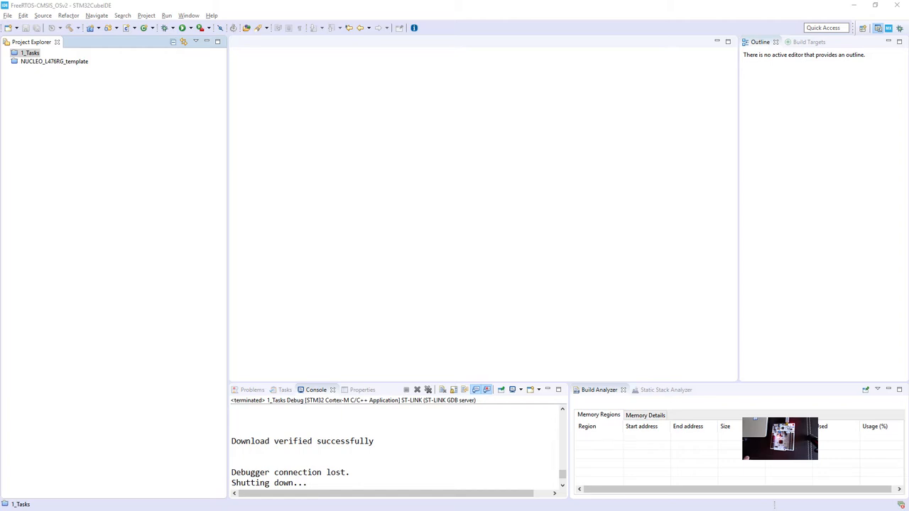
mouse_move(21, 222)
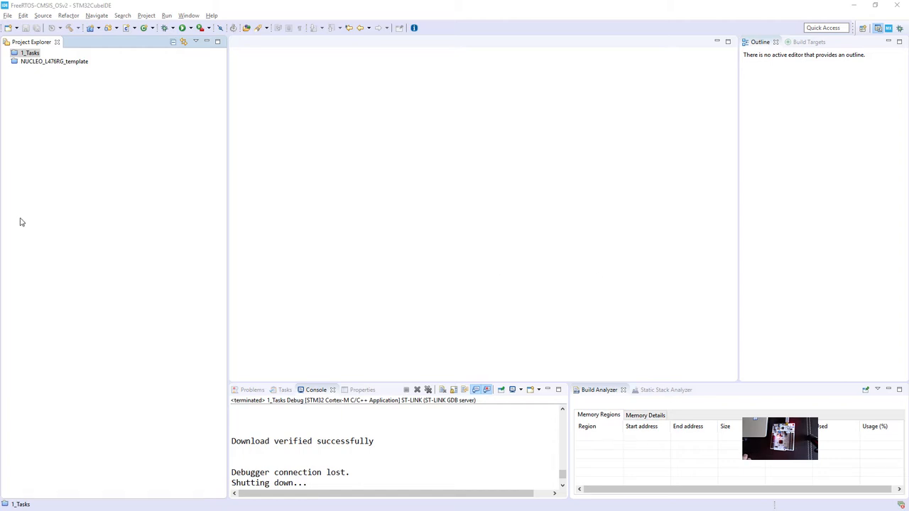
Expand the 1_Tasks project in Project Explorer to reveal its folders and files.
click(31, 53)
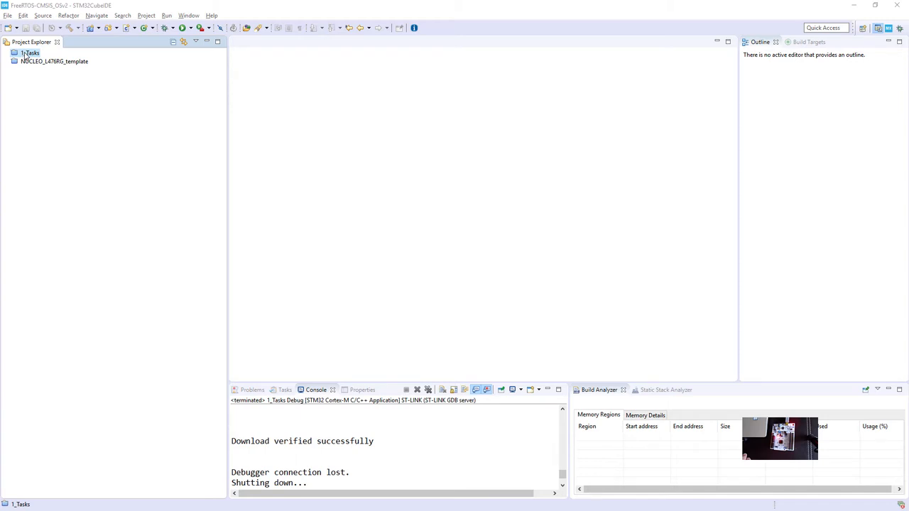
click(9, 54)
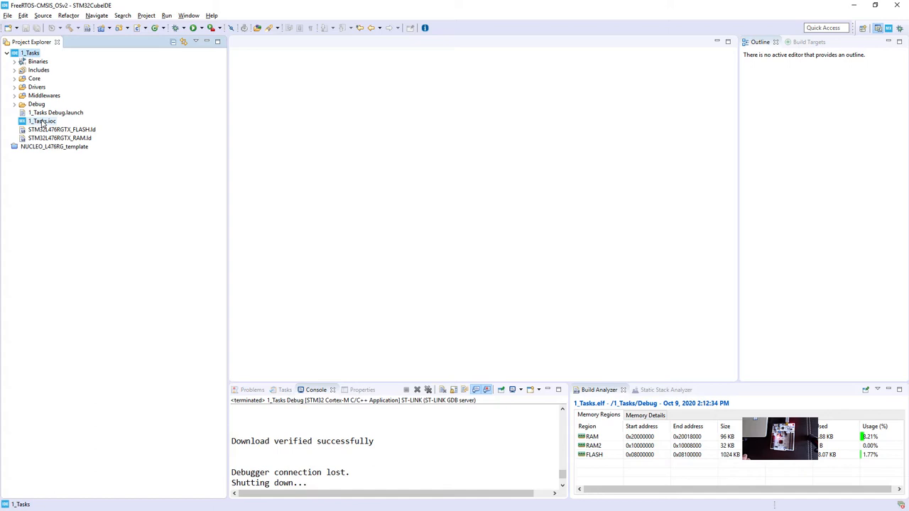
Load 1_Tasks.ioc in the device configuration tool and expand the System Core category.
double_click(42, 121)
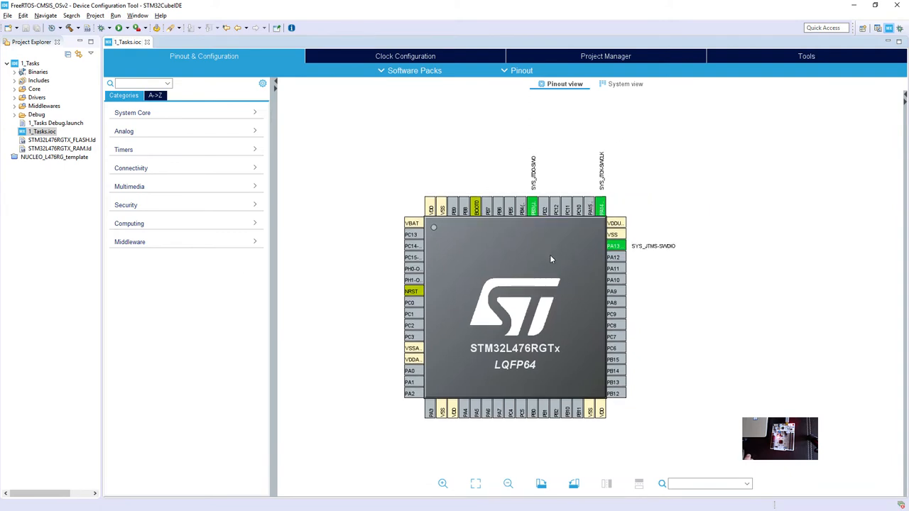
mouse_move(350, 274)
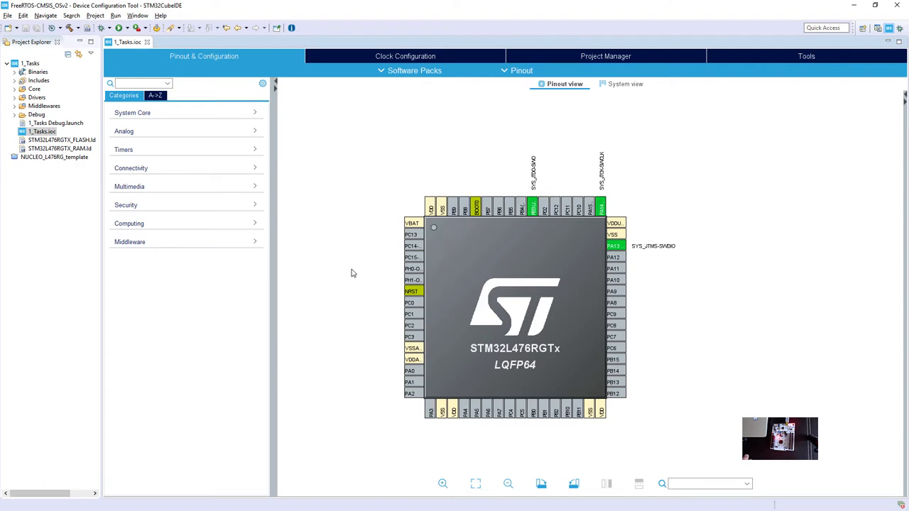
mouse_move(510, 377)
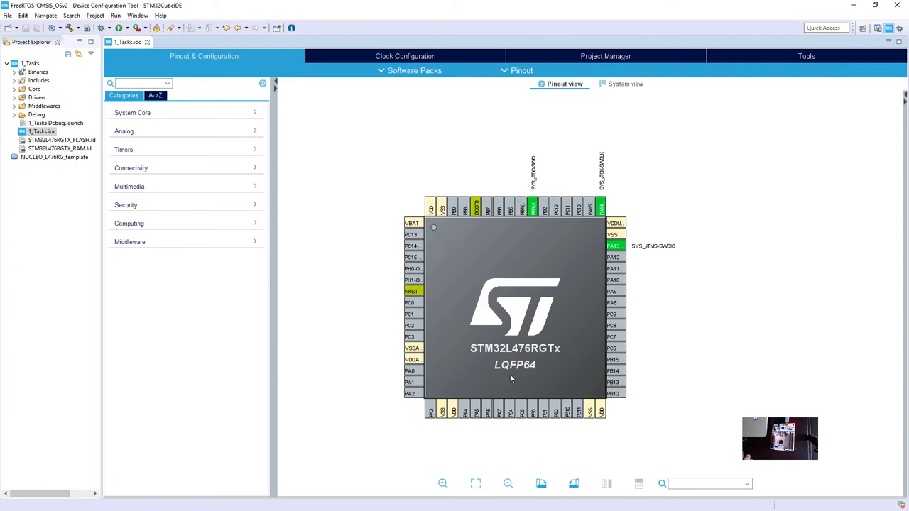
mouse_move(189, 127)
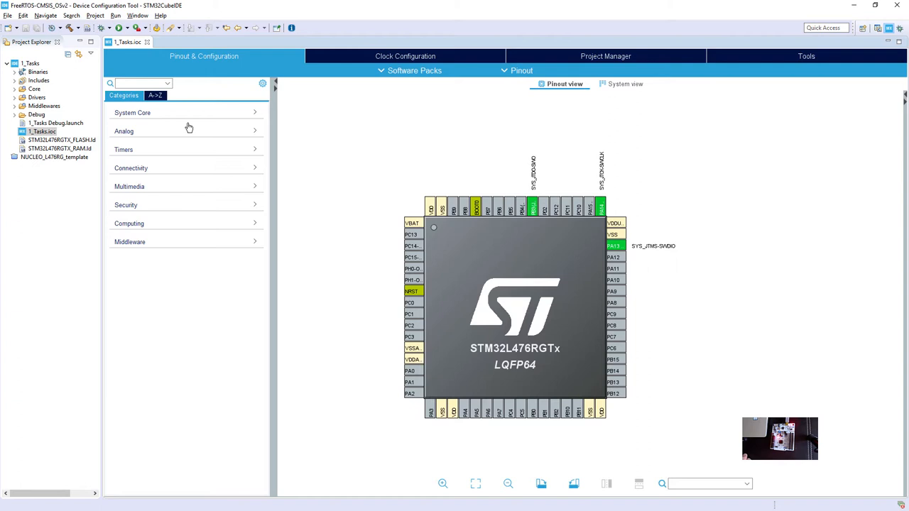
click(133, 112)
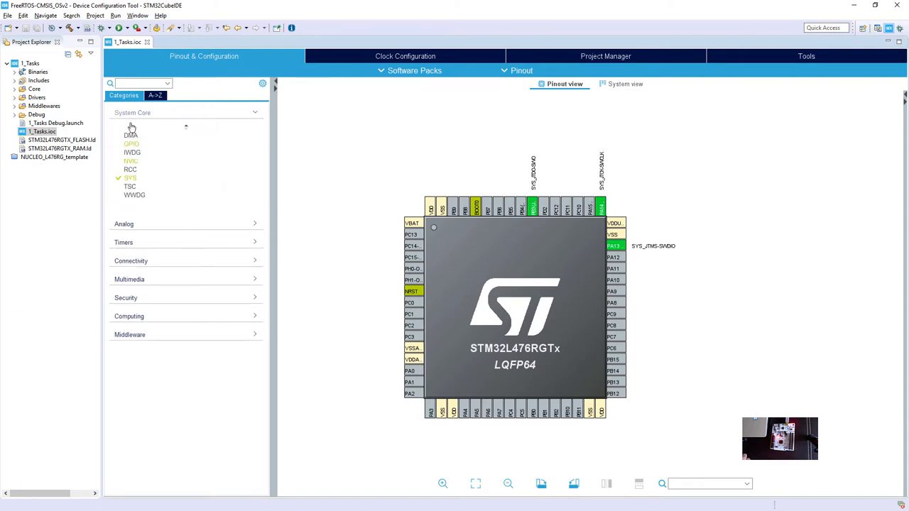
Show the SYS settings with Debug as Trace Asynchronous Sw and TIM6 as timebase source.
click(130, 177)
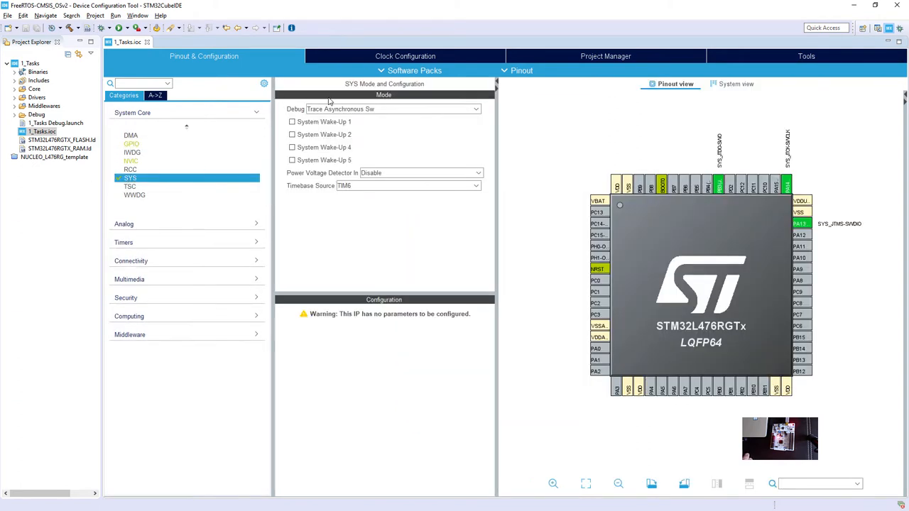
mouse_move(382, 122)
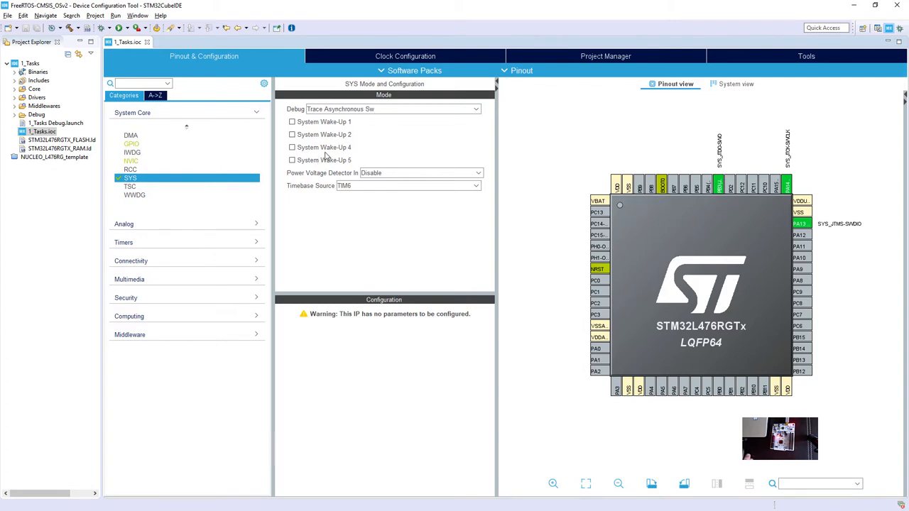
mouse_move(389, 112)
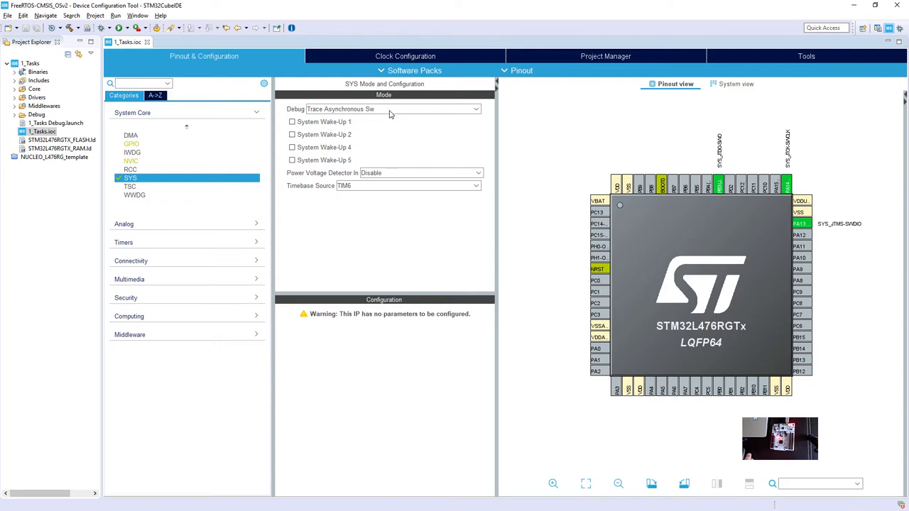
mouse_move(874, 304)
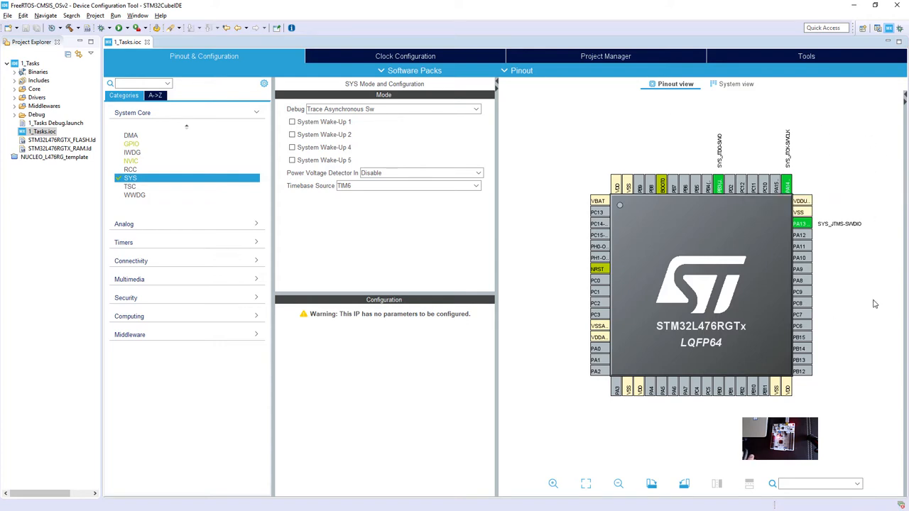
mouse_move(632, 276)
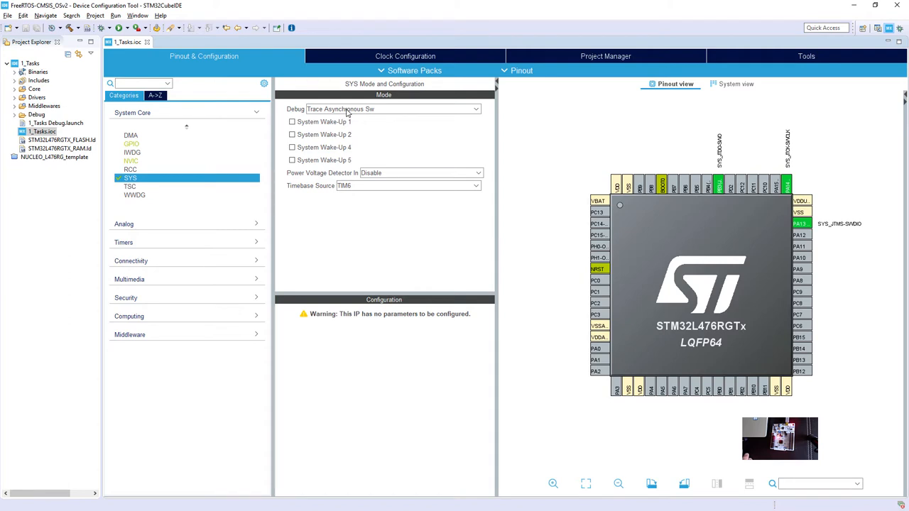
mouse_move(318, 119)
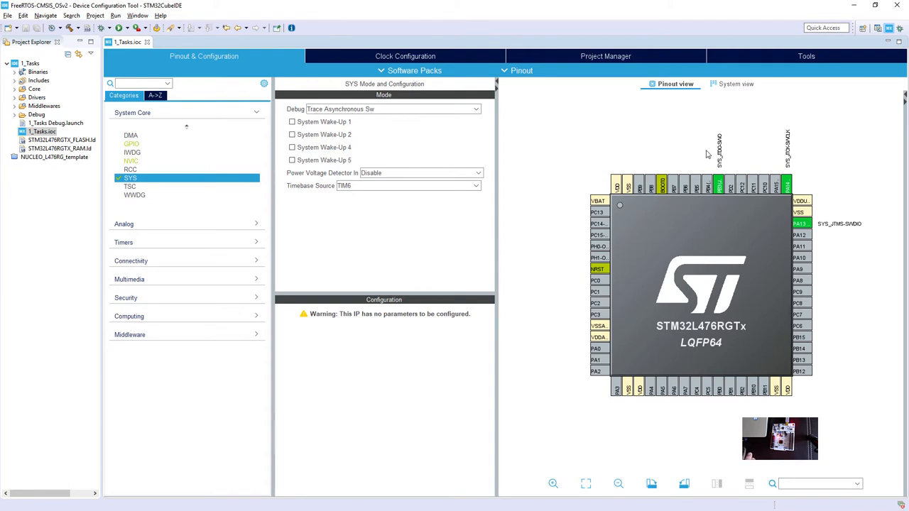
mouse_move(723, 116)
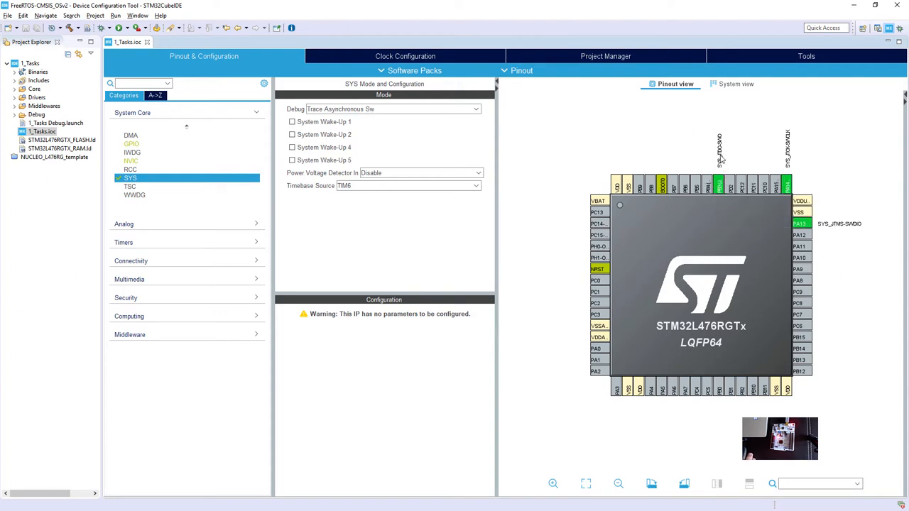
mouse_move(730, 154)
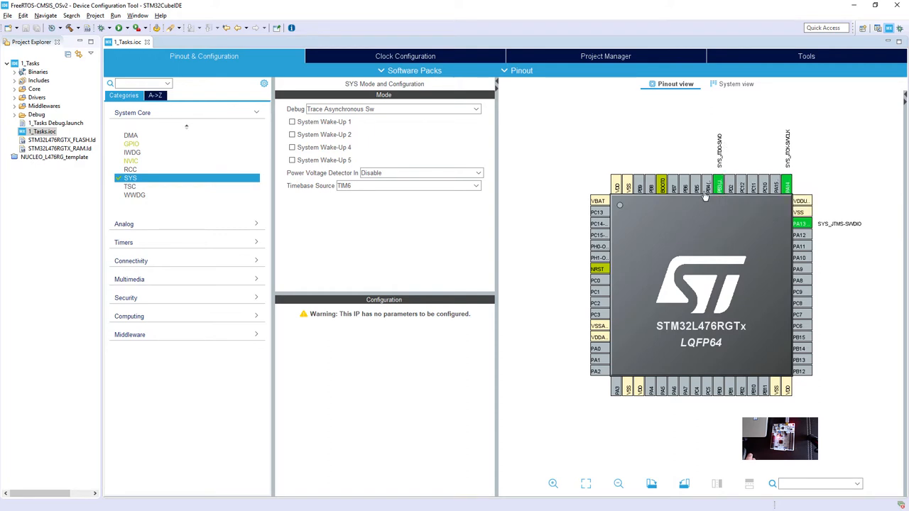
mouse_move(406, 199)
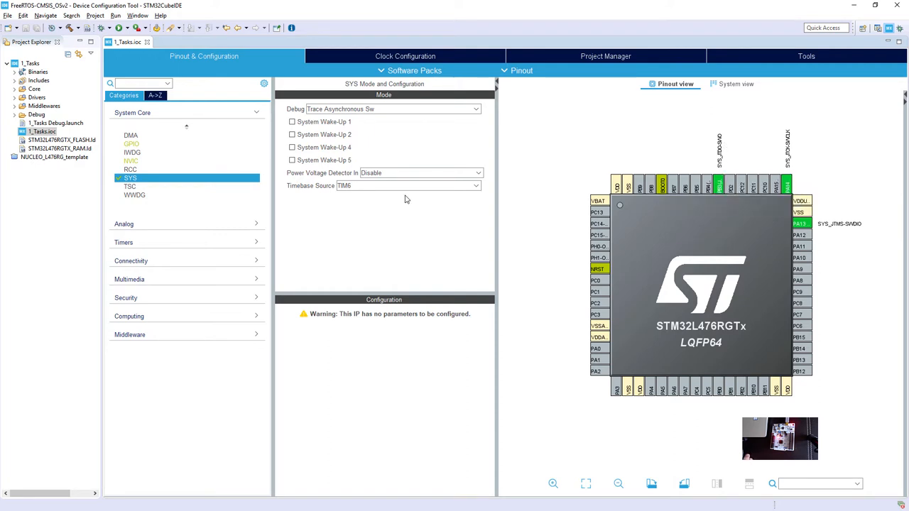
mouse_move(299, 196)
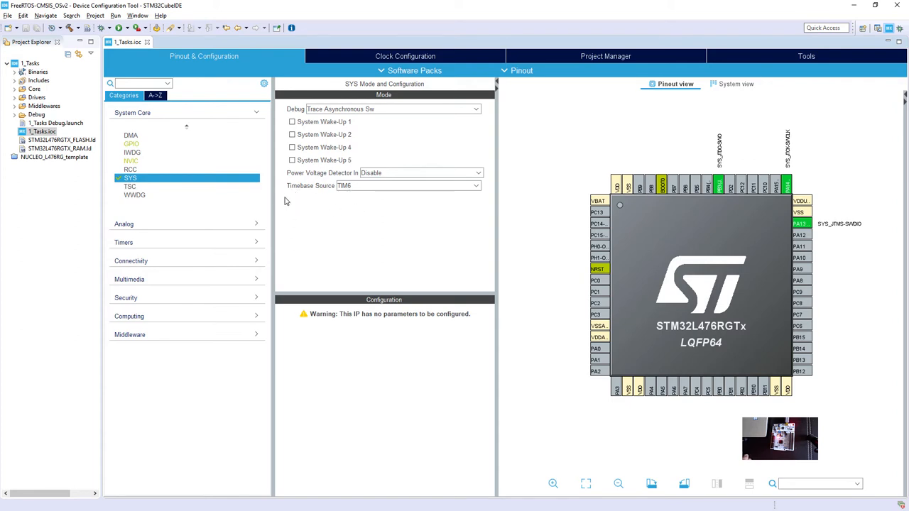
mouse_move(301, 196)
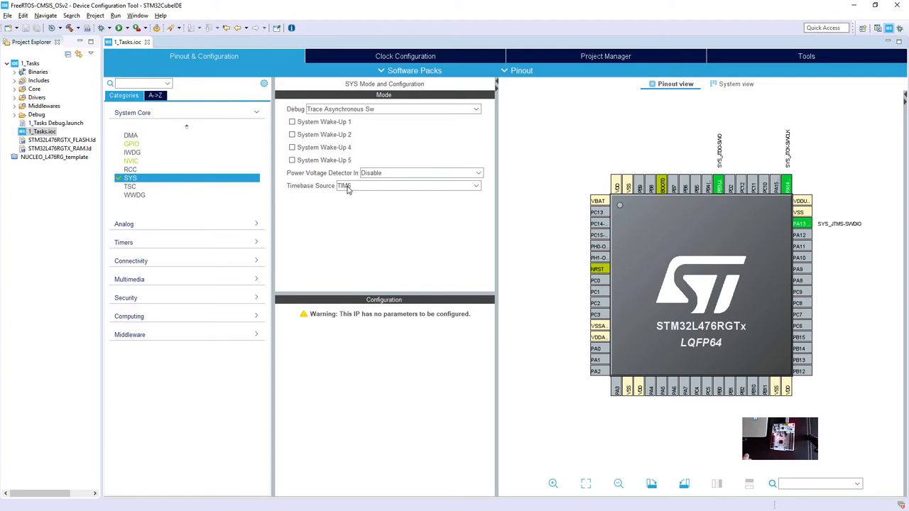
mouse_move(329, 196)
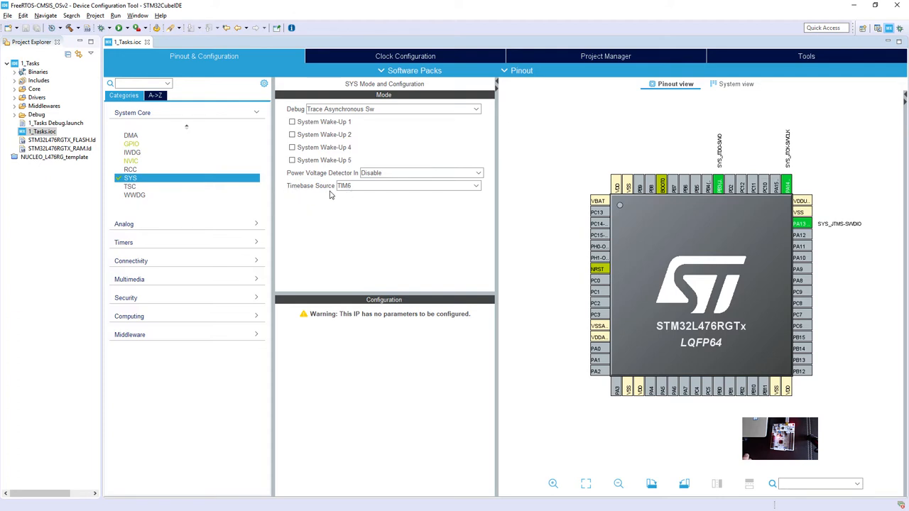
mouse_move(298, 200)
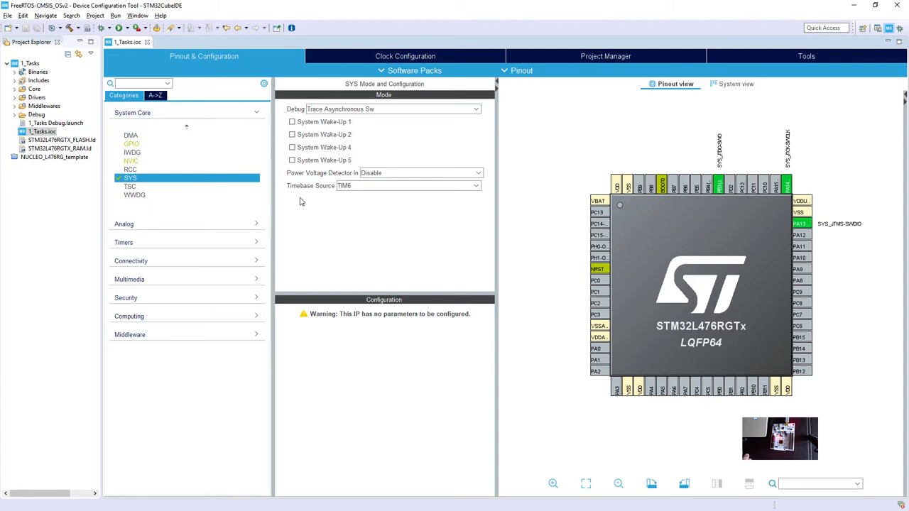
mouse_move(296, 198)
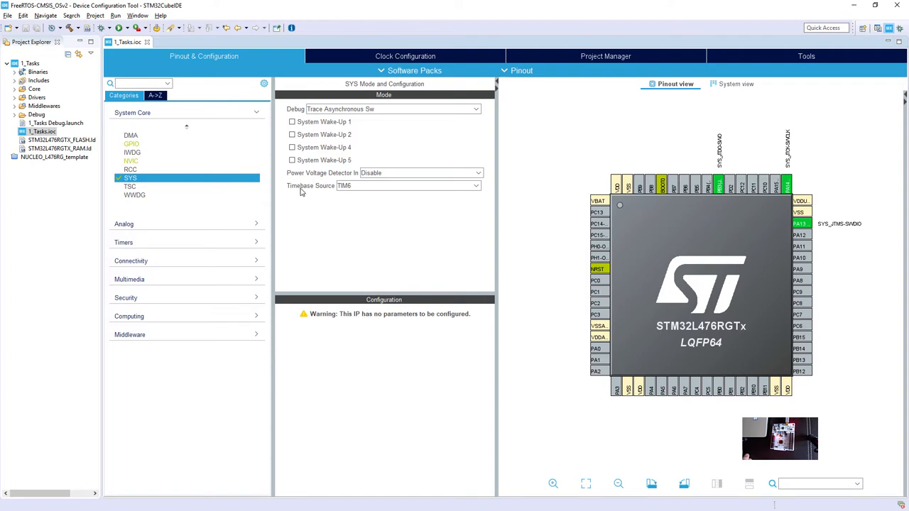
mouse_move(301, 196)
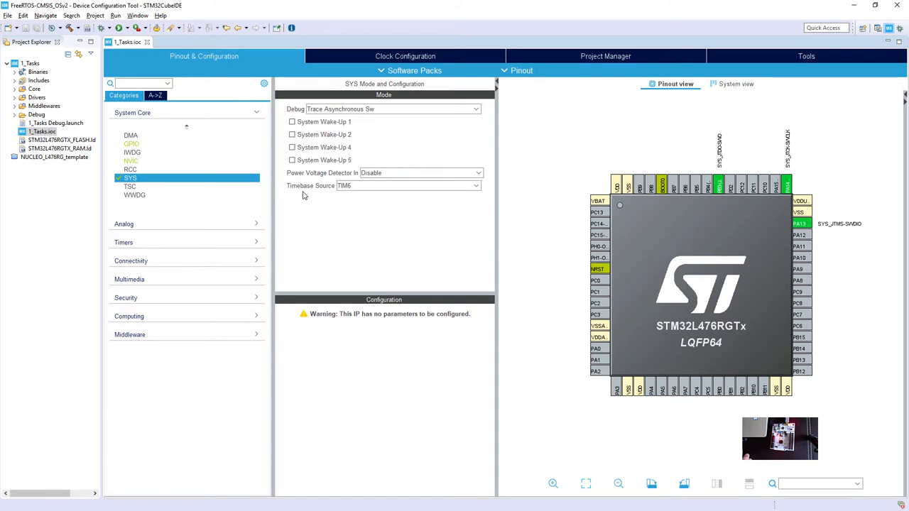
mouse_move(287, 196)
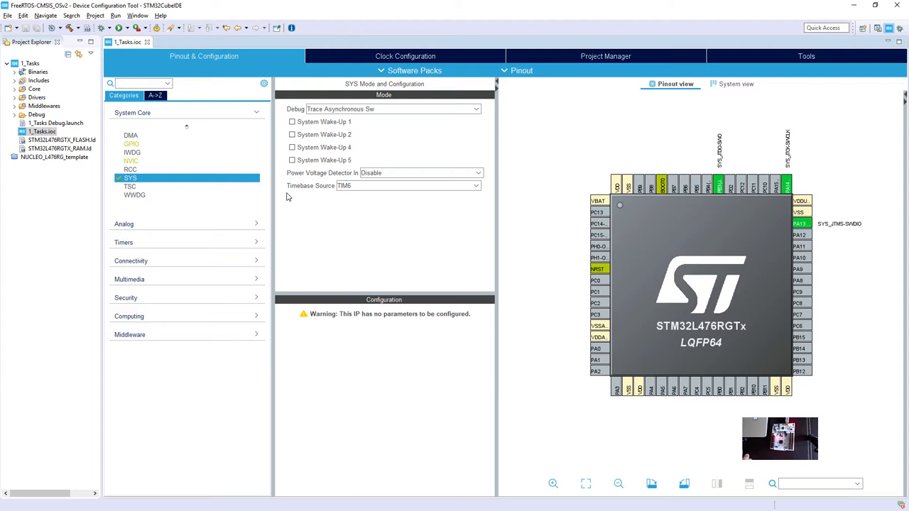
mouse_move(329, 197)
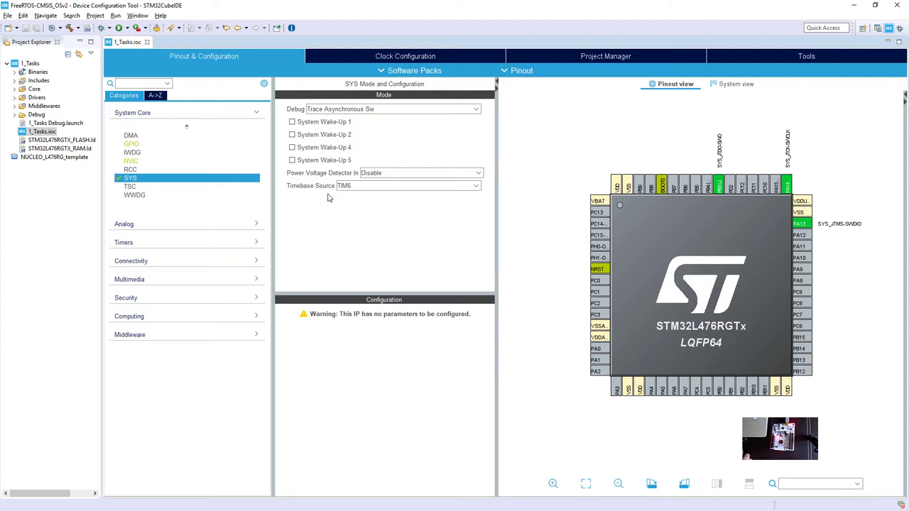
click(476, 184)
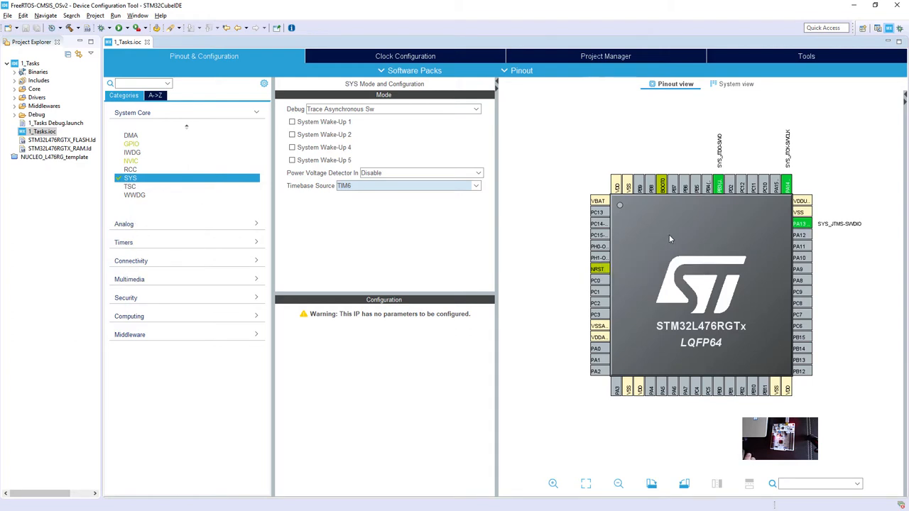
mouse_move(668, 276)
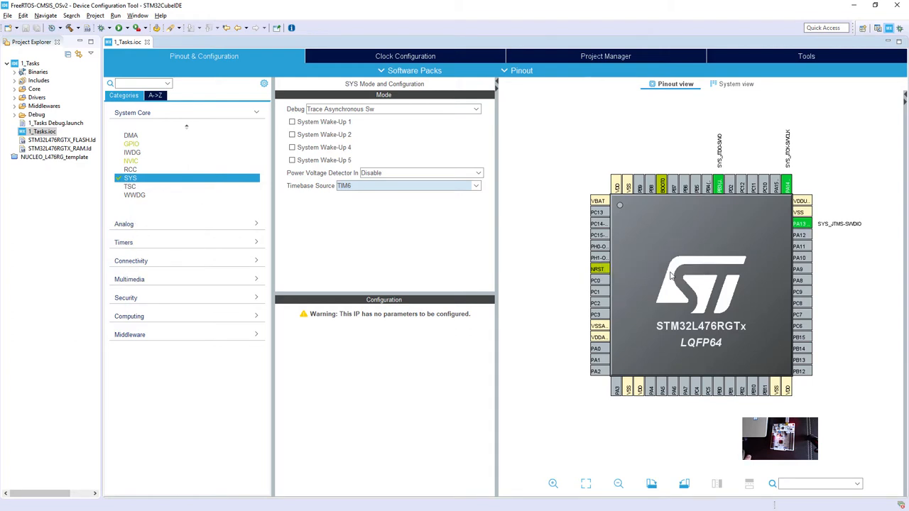
mouse_move(125, 345)
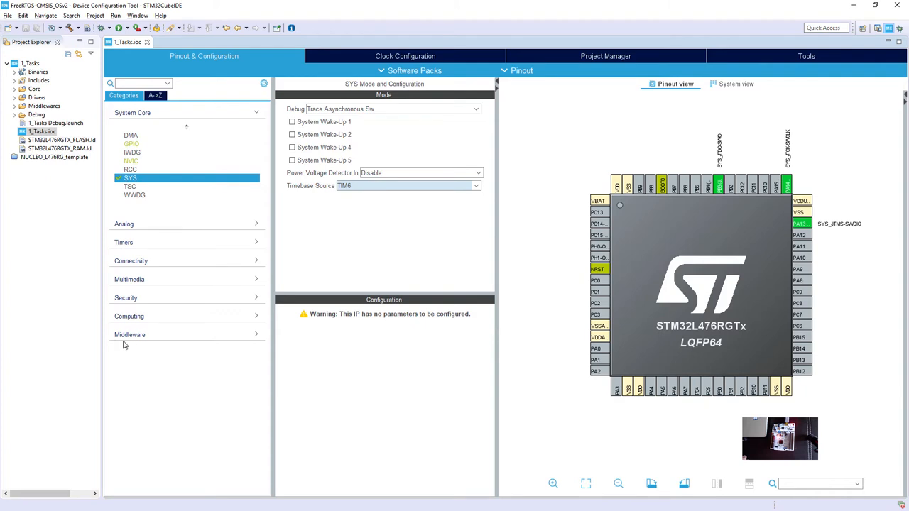
Bring up the FREERTOS middleware settings under Middleware and view its include parameters.
click(130, 335)
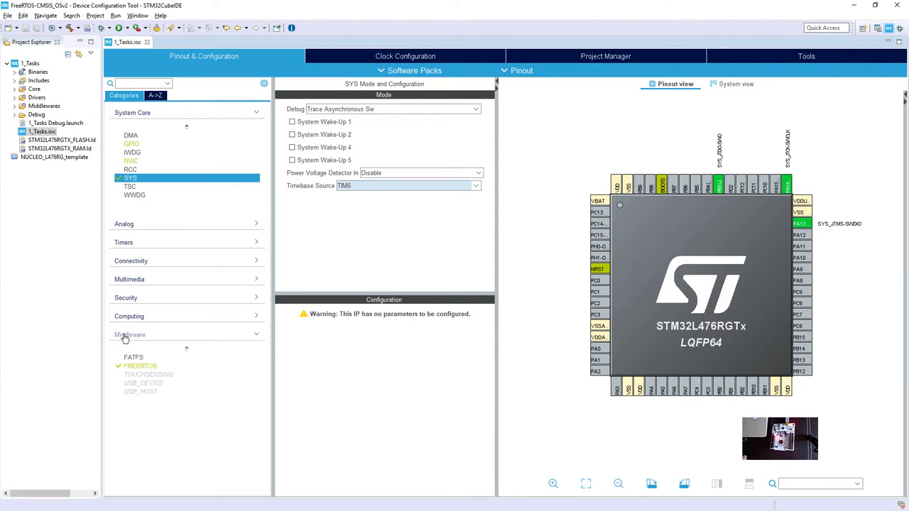
mouse_move(167, 341)
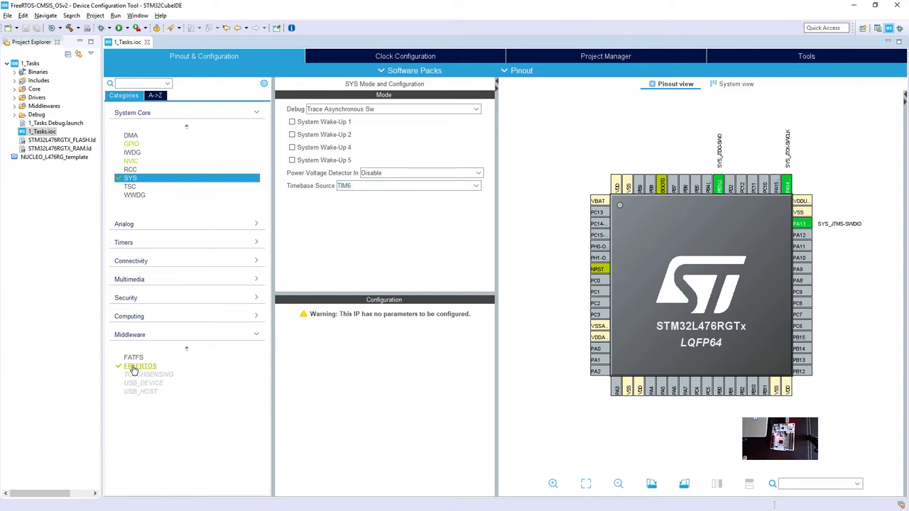
click(139, 367)
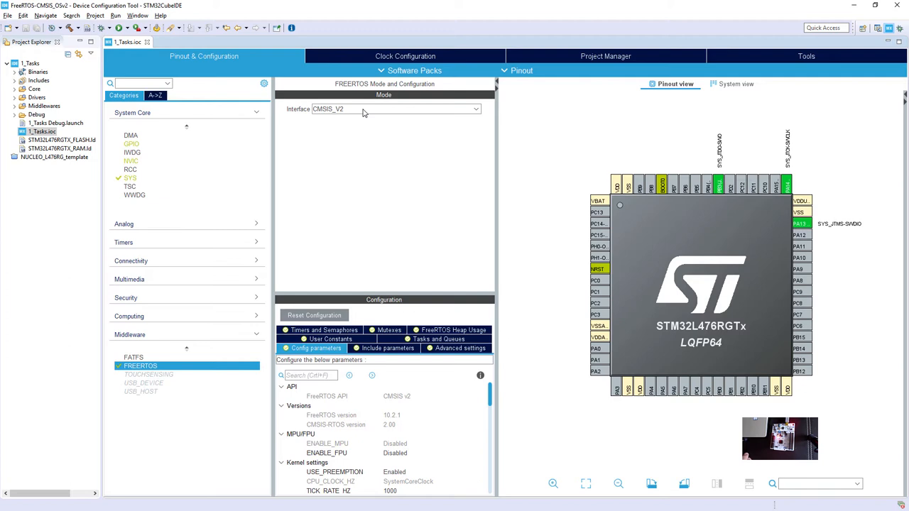
mouse_move(353, 108)
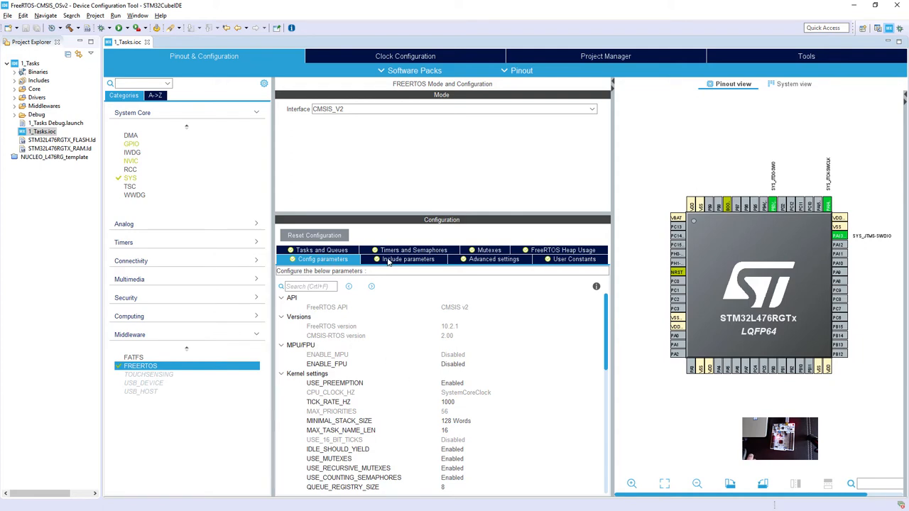
click(409, 259)
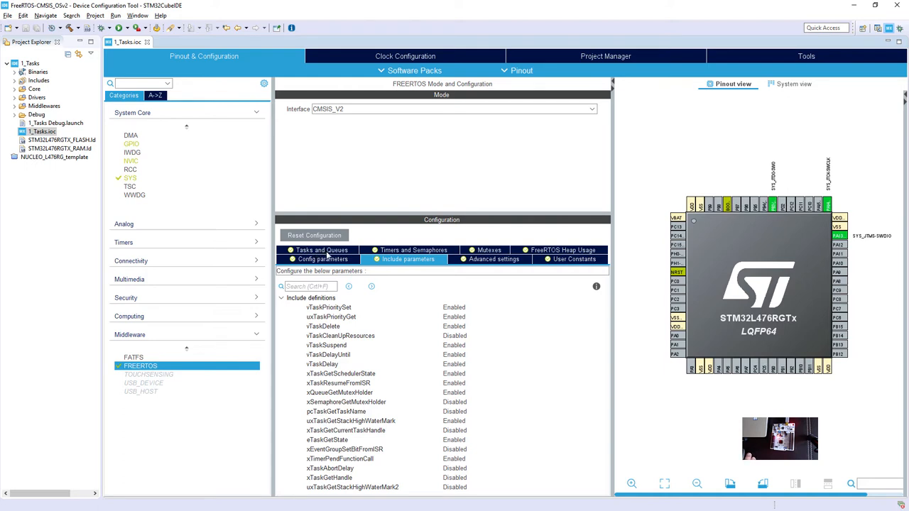
Switch to the FreeRTOS Tasks and Queues list showing Task1 and Task2.
click(321, 249)
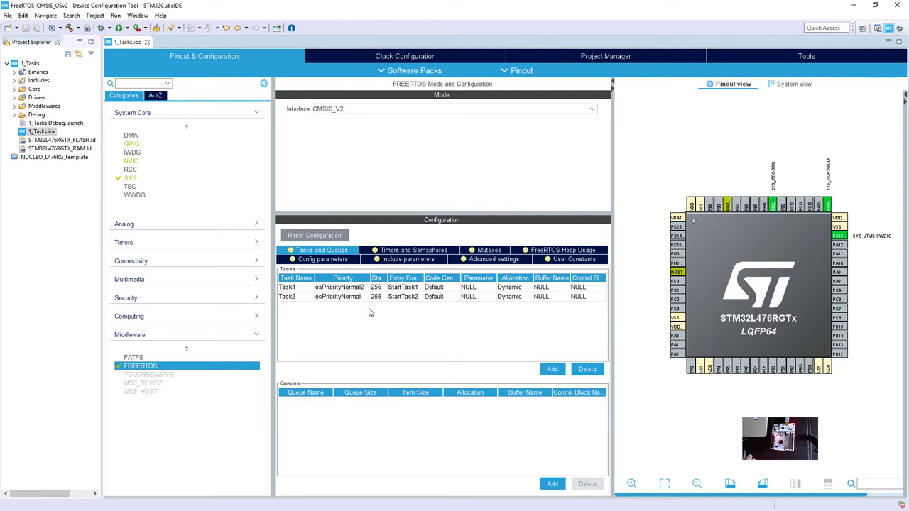
mouse_move(287, 287)
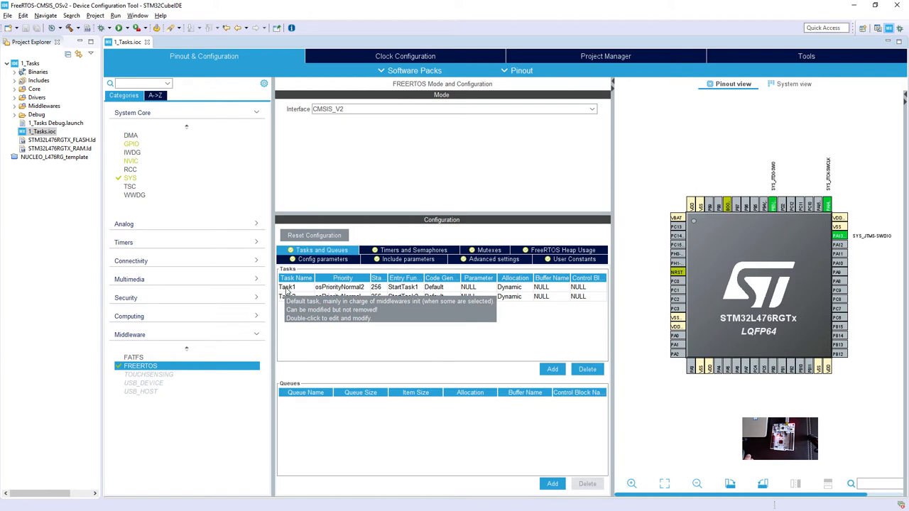
mouse_move(290, 290)
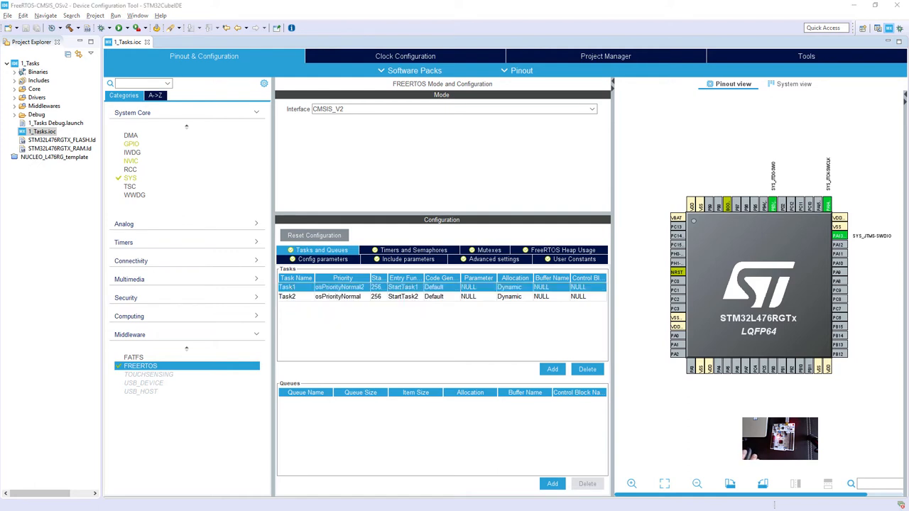
double_click(296, 287)
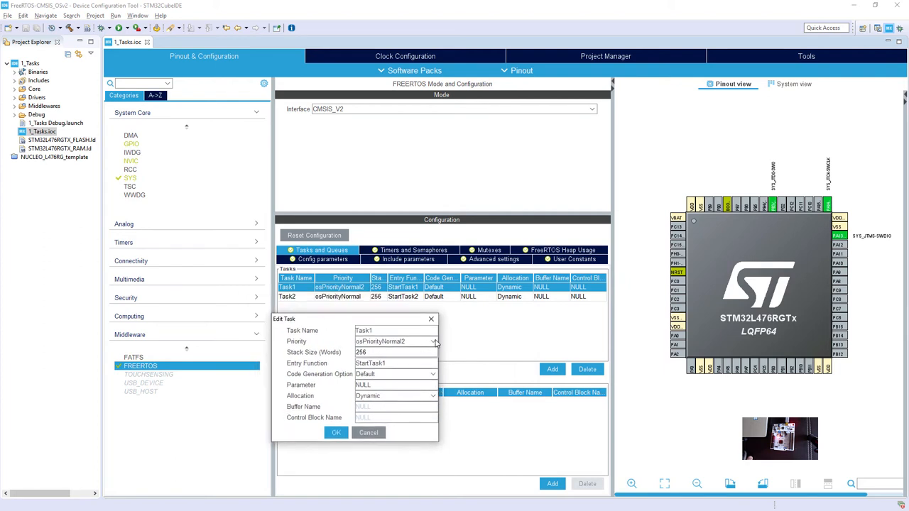
click(433, 341)
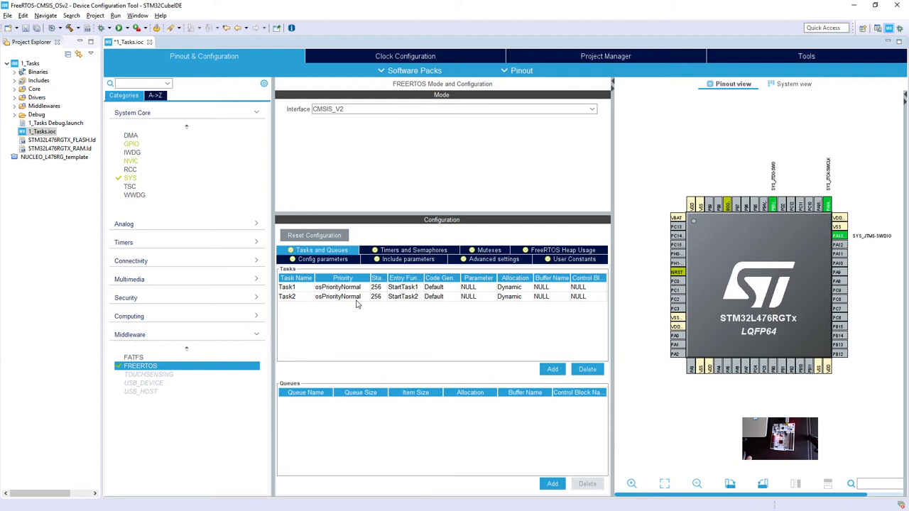
mouse_move(308, 296)
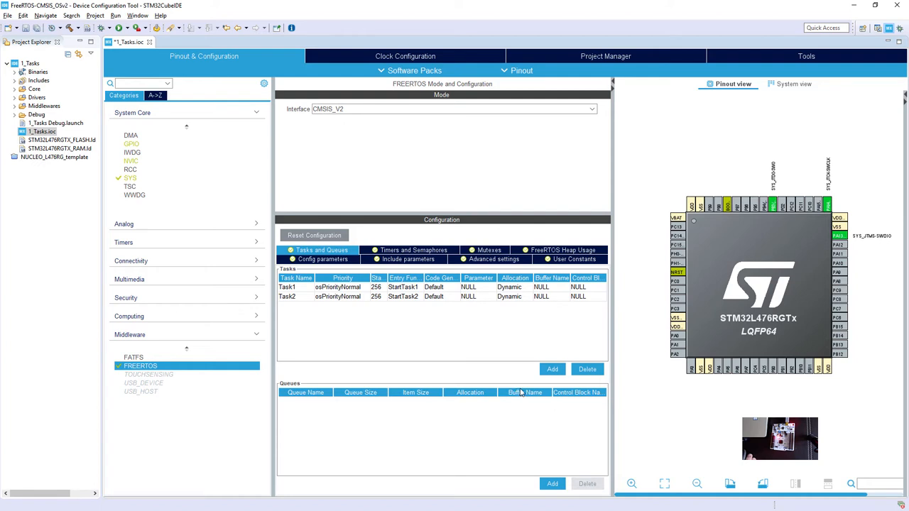
mouse_move(437, 321)
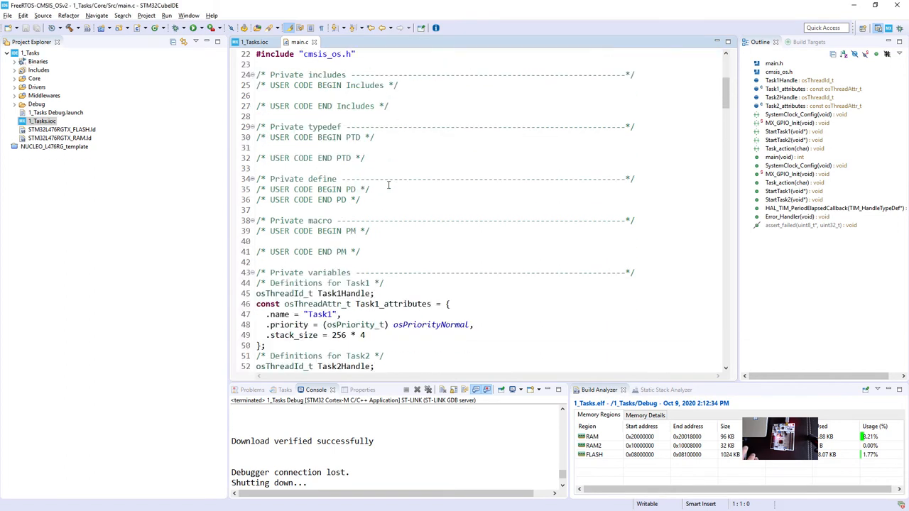
Scroll main.c down until the StartTask1 function is in view.
scroll(down, 3)
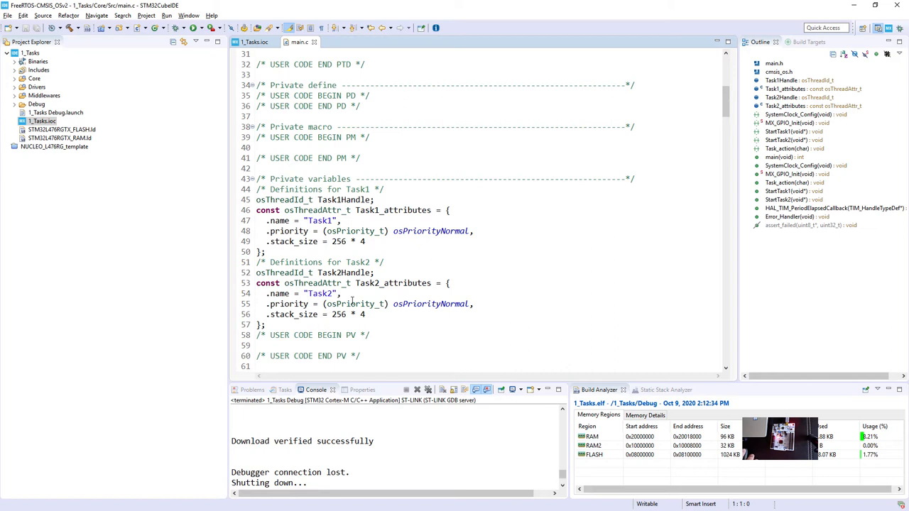
scroll(down, 3)
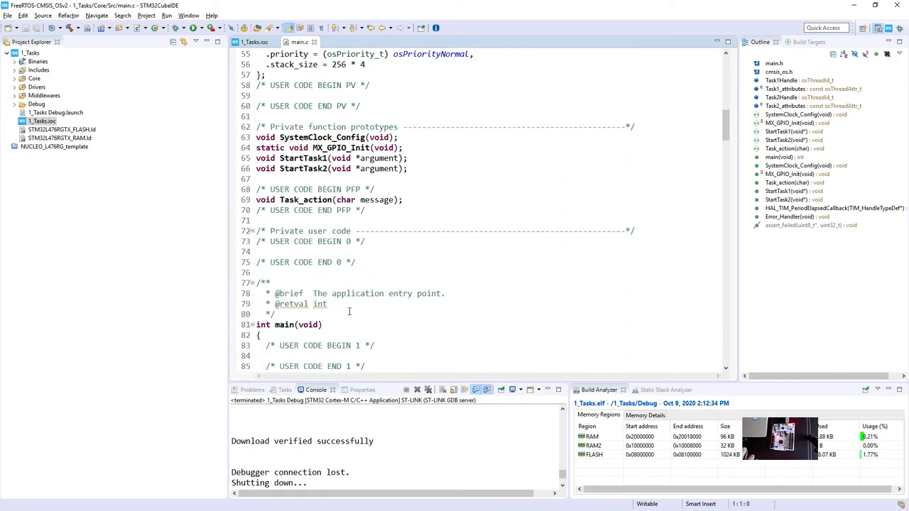
scroll(down, 3)
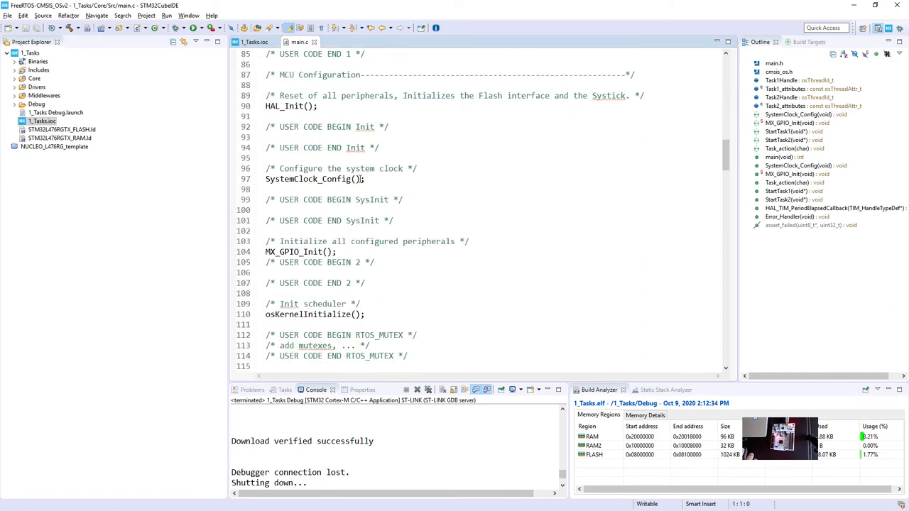
scroll(down, 3)
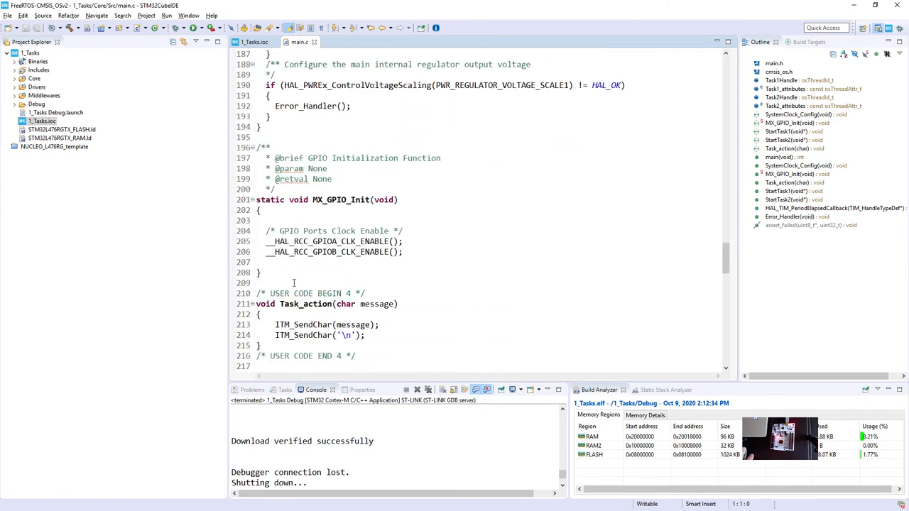
scroll(down, 3)
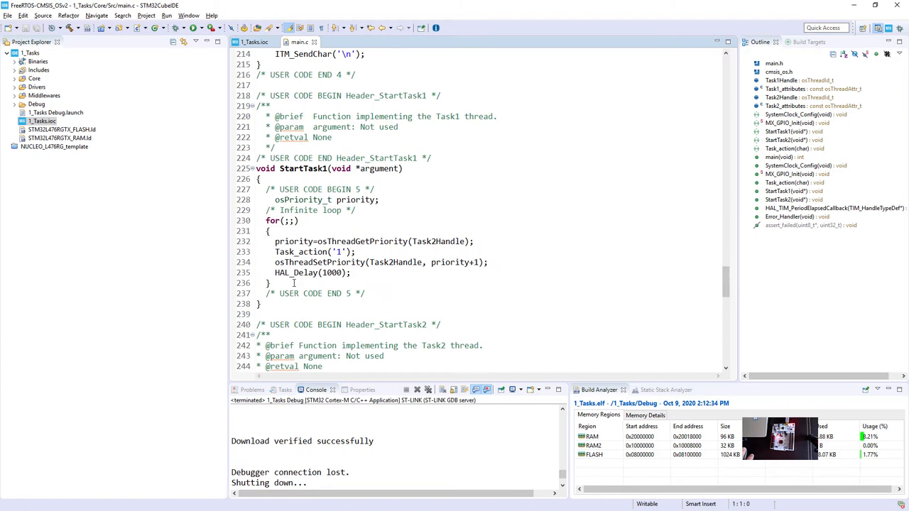
scroll(down, 3)
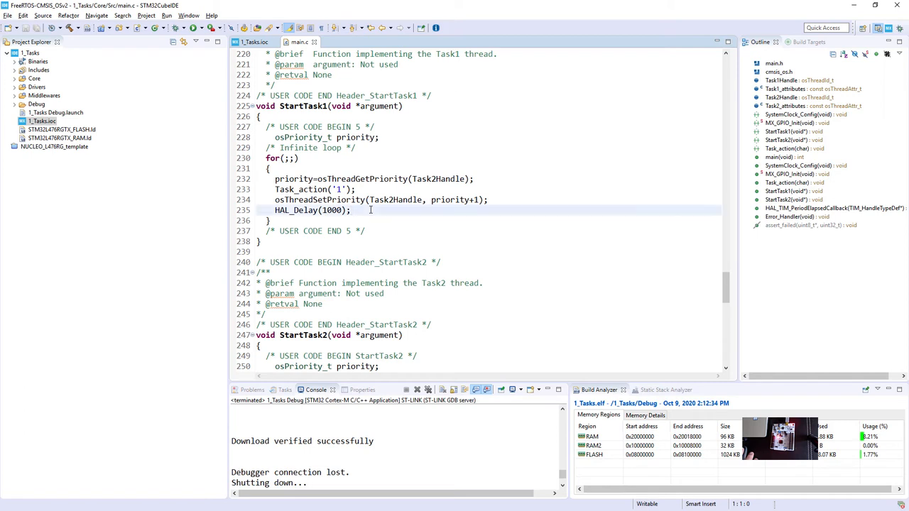
Delete the priority-reading, osThreadSetPriority and HAL_Delay lines from StartTask1's loop.
drag(274, 199, 350, 210)
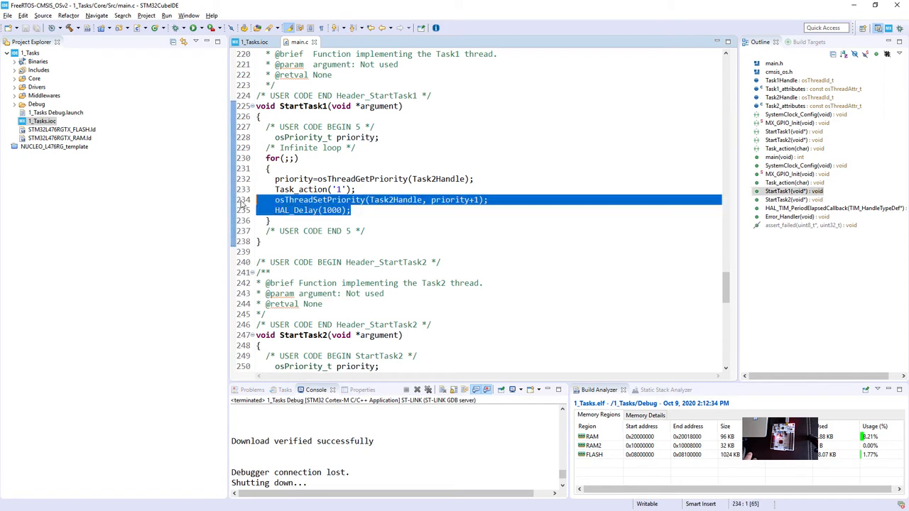
key(Delete)
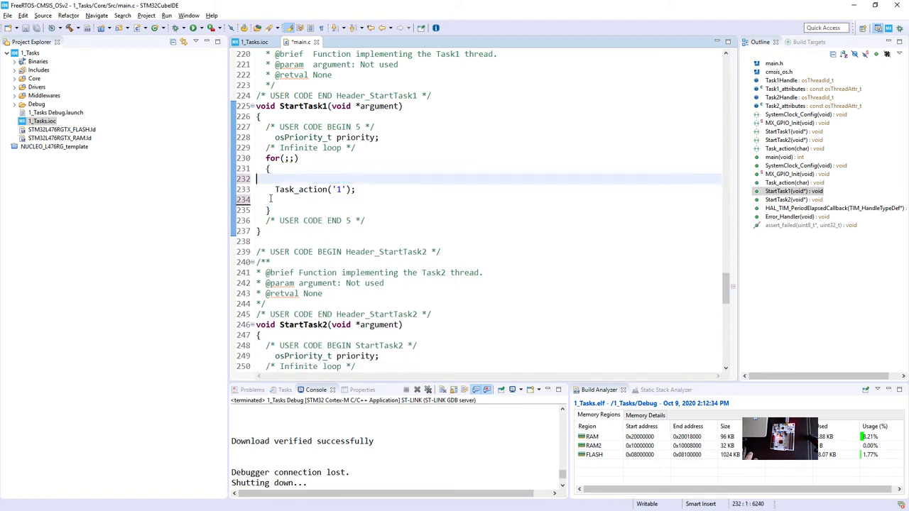
scroll(down, 3)
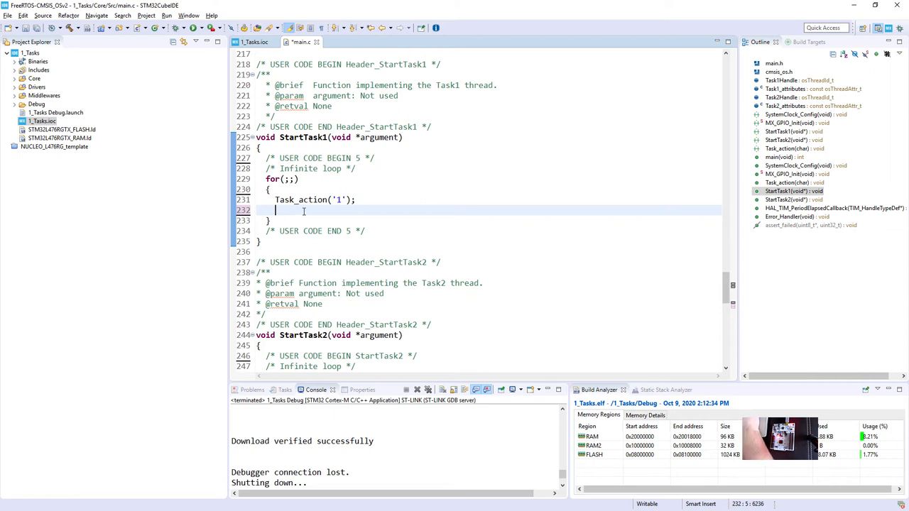
Add osThreadYield(); after Task_action('1') inside StartTask1's for loop.
text(osTh)
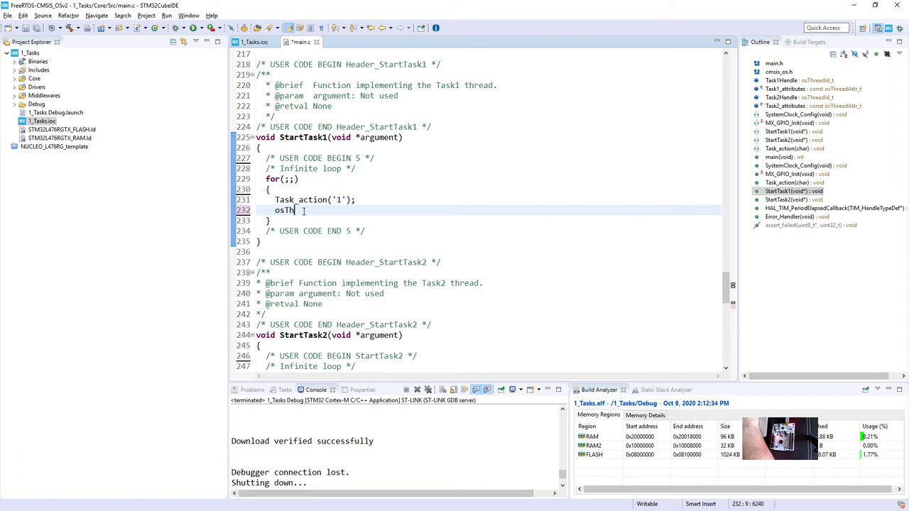
text(readYield()
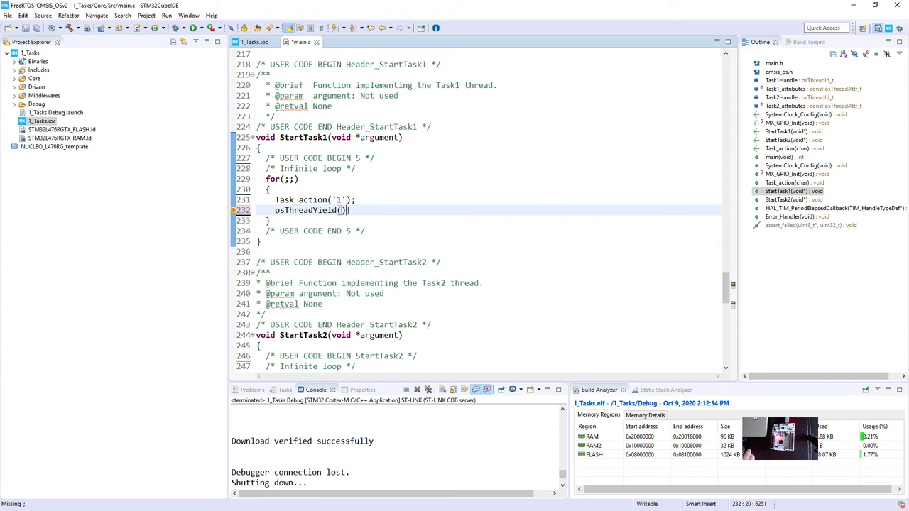
text(;)
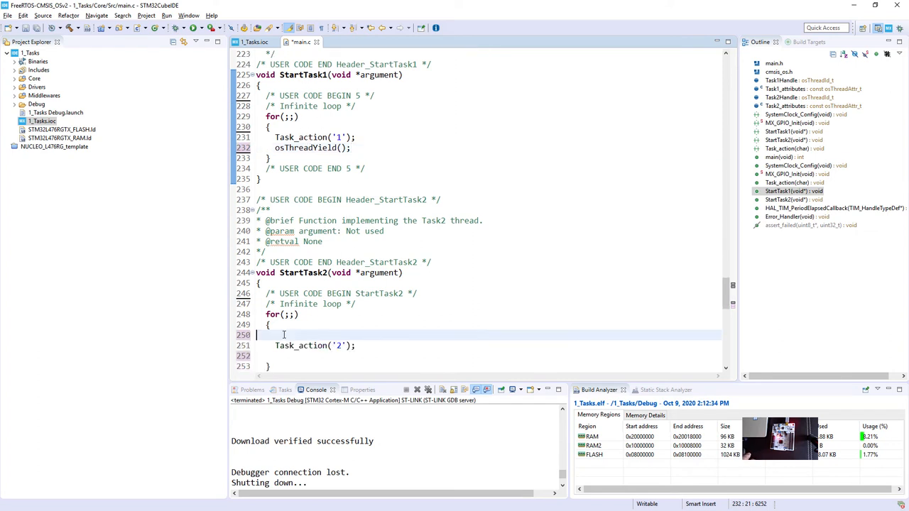
Remove the blank line in StartTask2's loop and build the project with 0 errors.
click(267, 335)
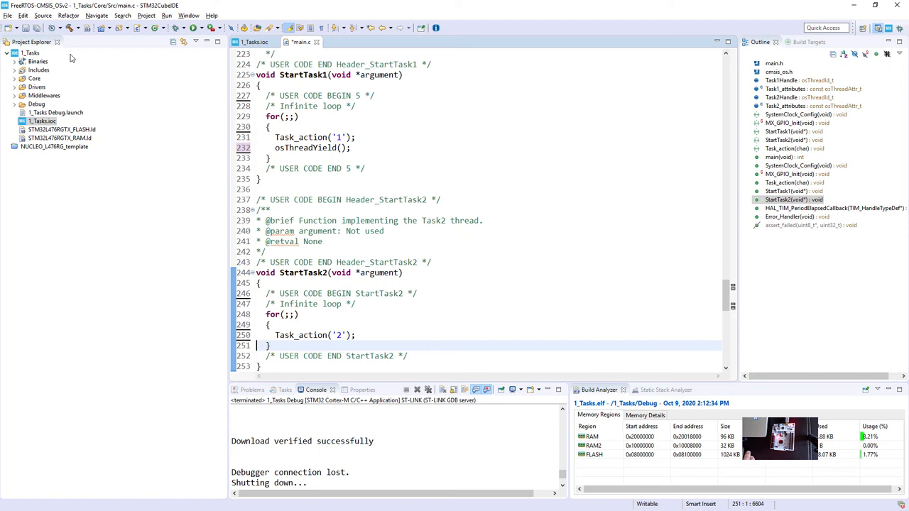
mouse_move(69, 28)
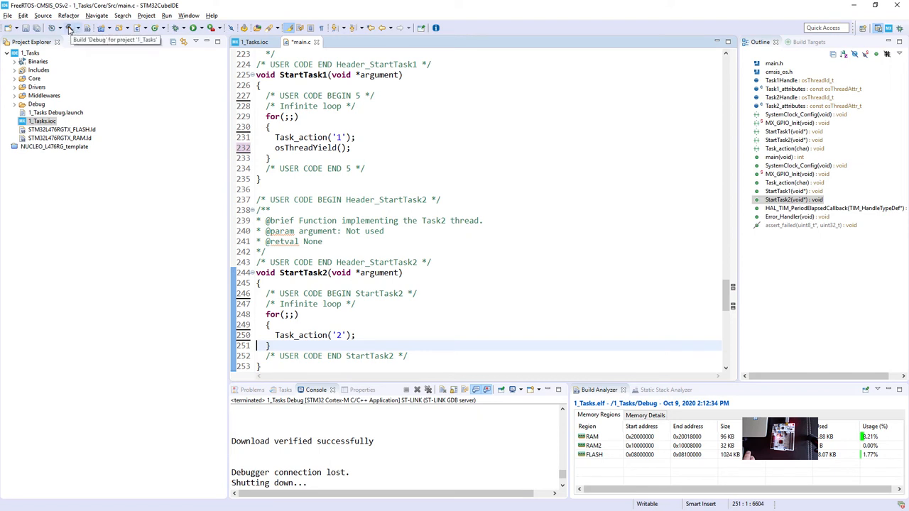
click(70, 29)
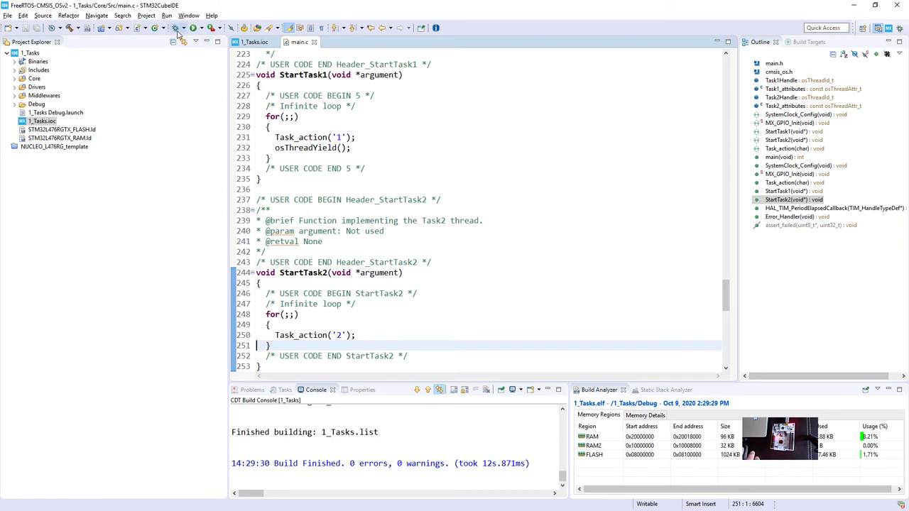
mouse_move(176, 29)
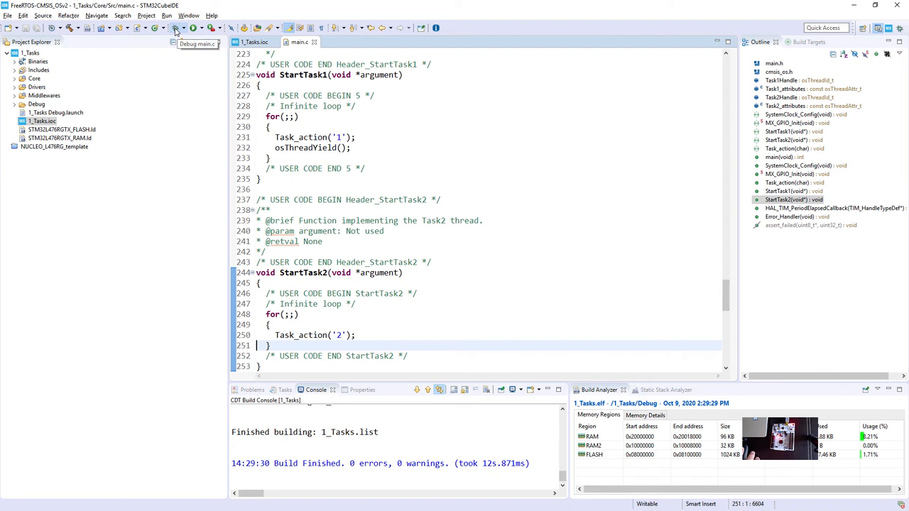
Launch a debug session on the board and bring up the SWV ITM Data Console.
click(176, 28)
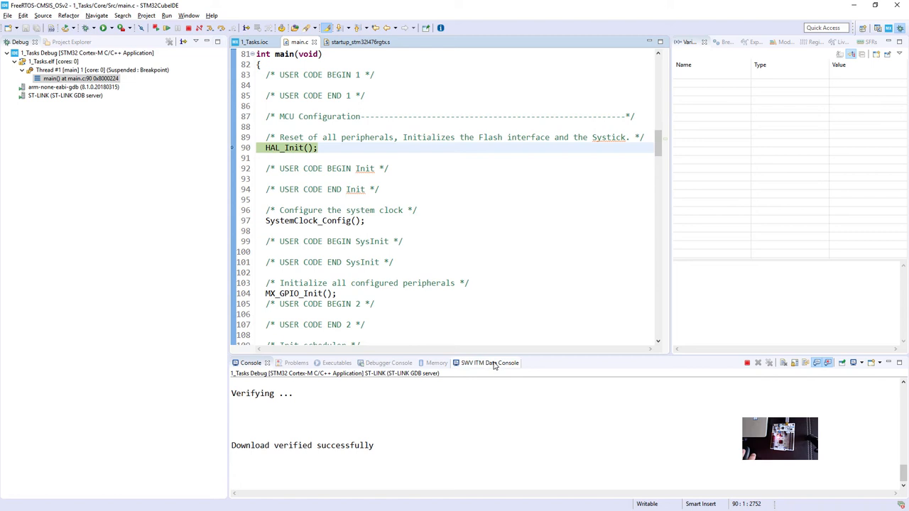
click(486, 363)
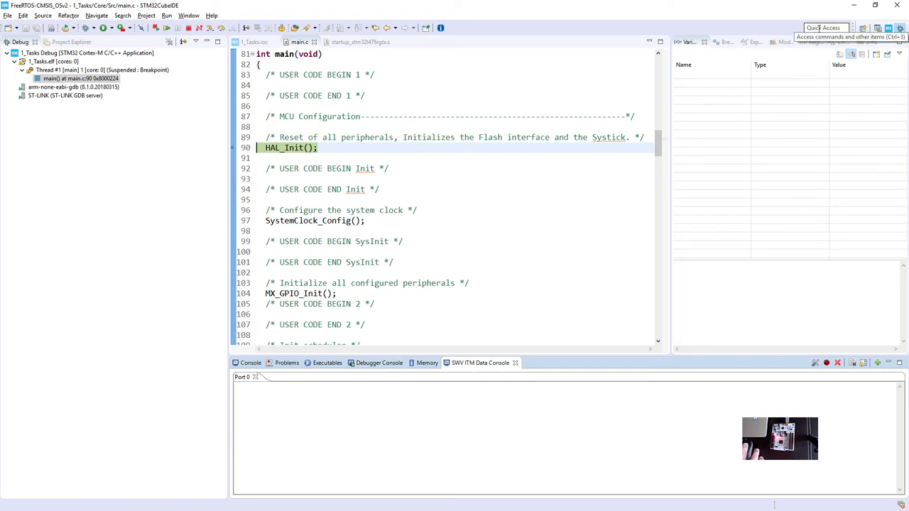
Find Configure SWV via Quick Access and confirm the Serial Wire Viewer settings with Port 0 enabled.
click(824, 28)
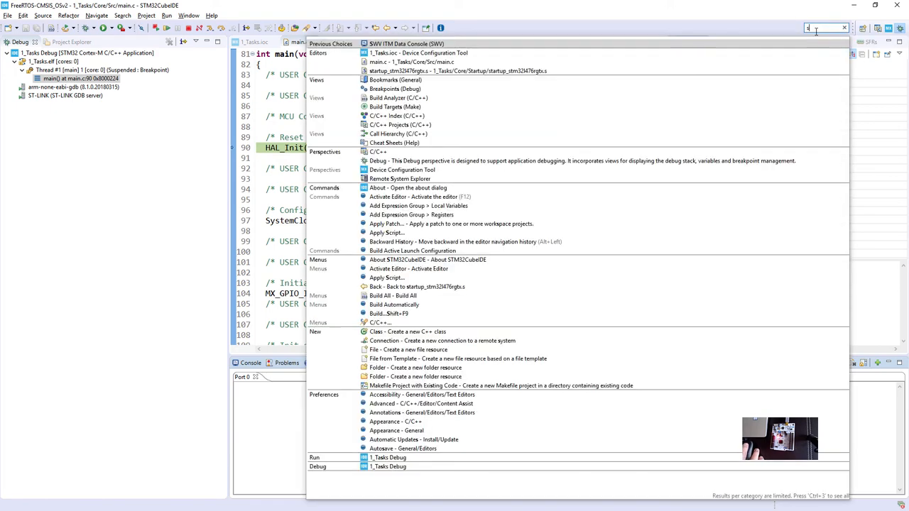
text(SWV)
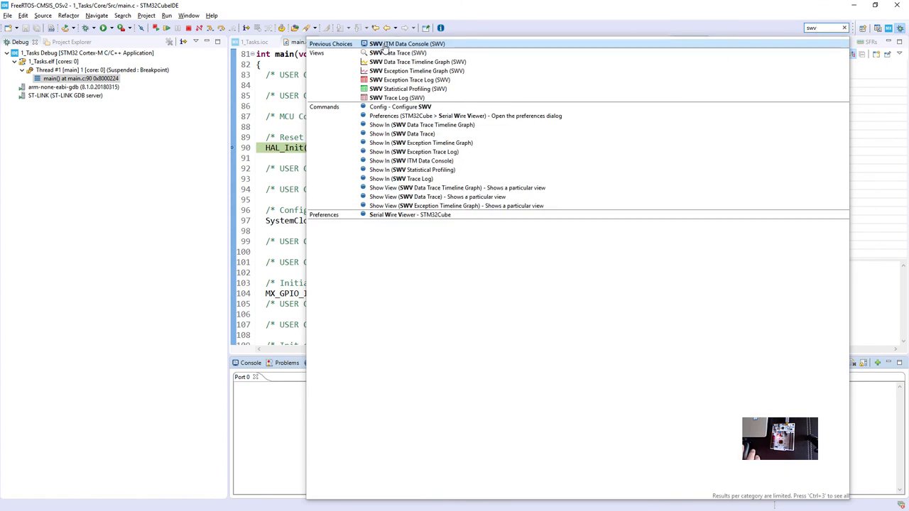
mouse_move(426, 43)
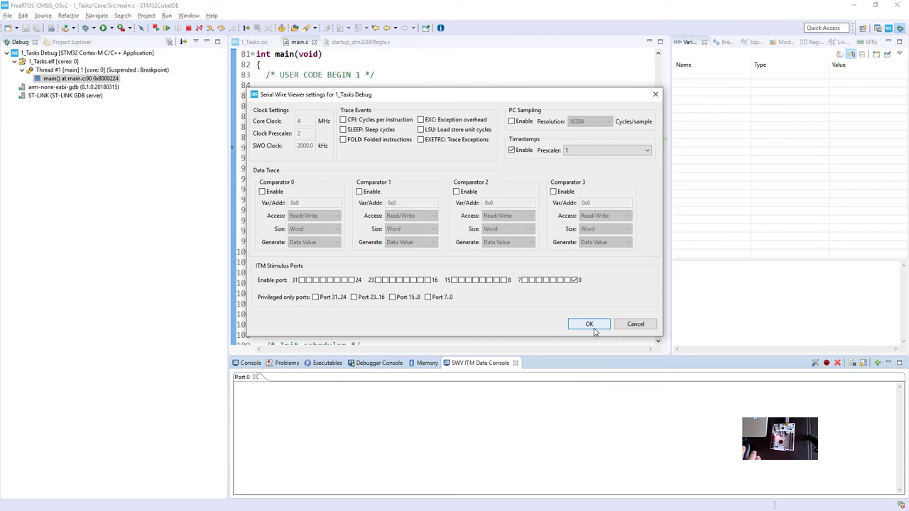
click(589, 324)
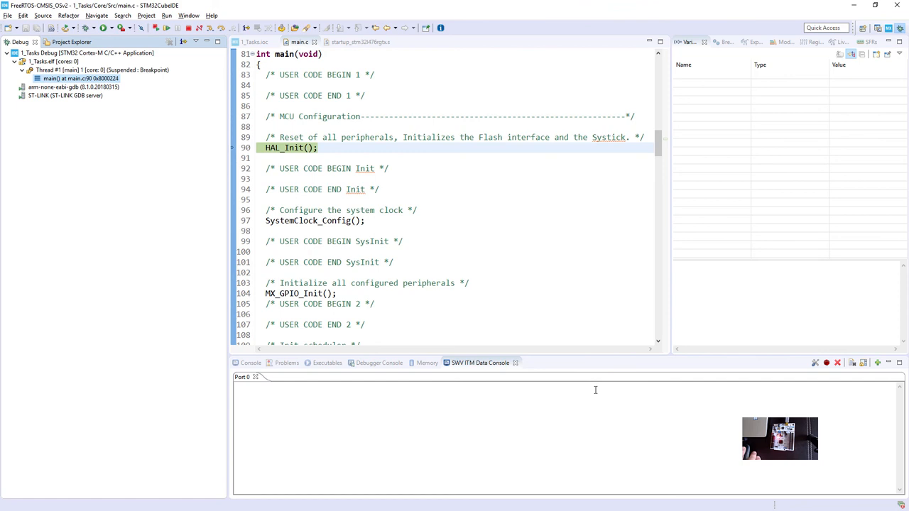
mouse_move(826, 363)
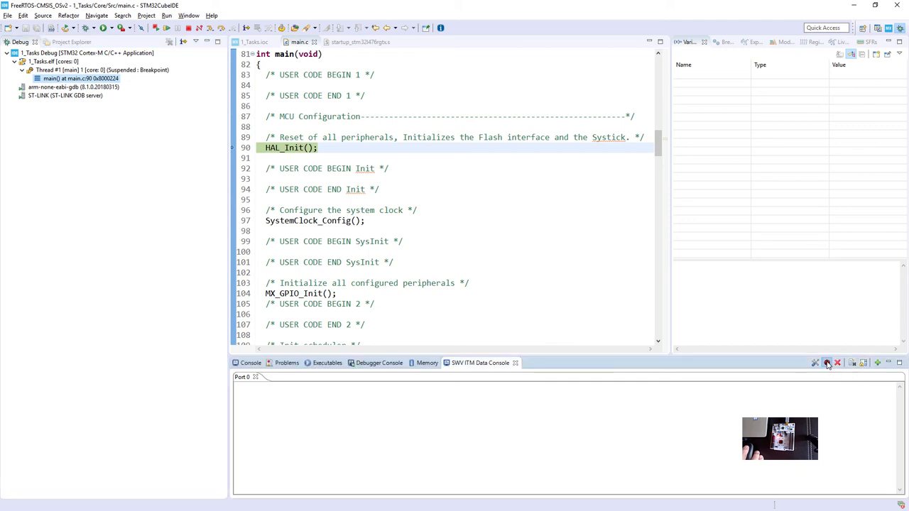
Start SWV trace capture so the ITM Data Console fills with repeated '2' task output.
click(168, 29)
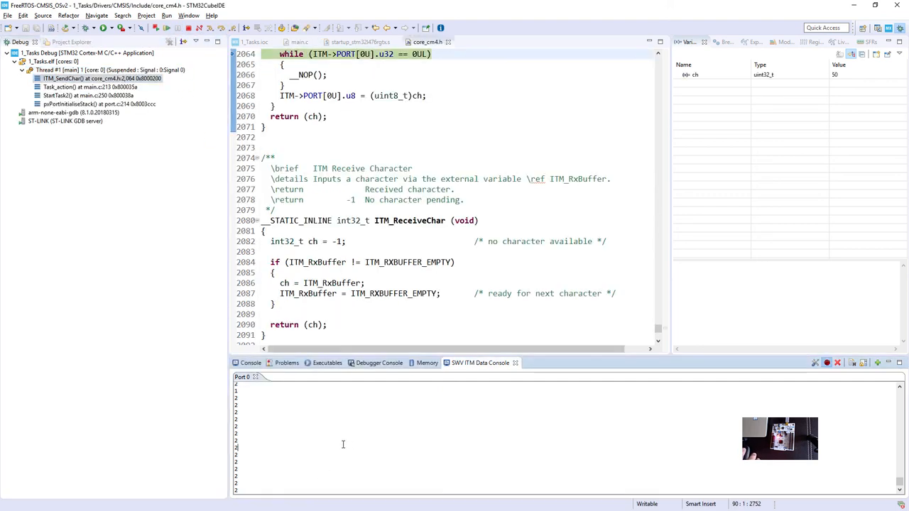
mouse_move(347, 446)
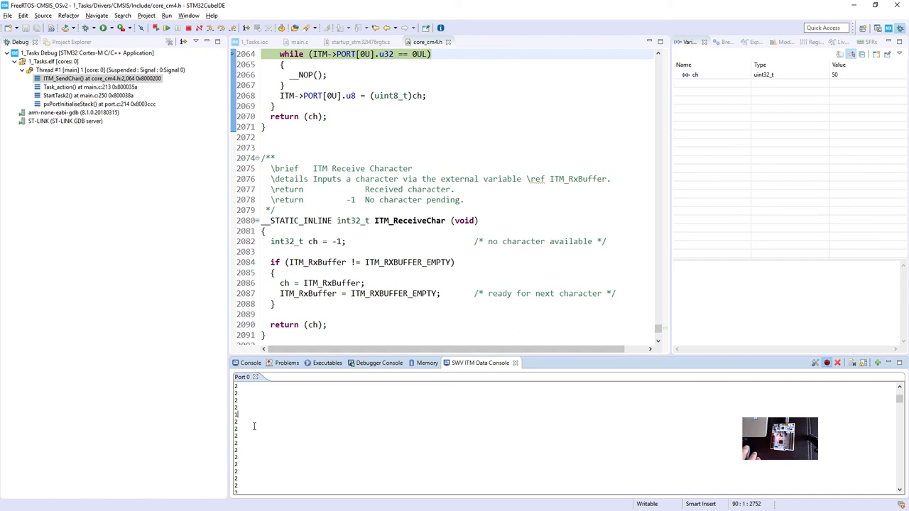
mouse_move(319, 440)
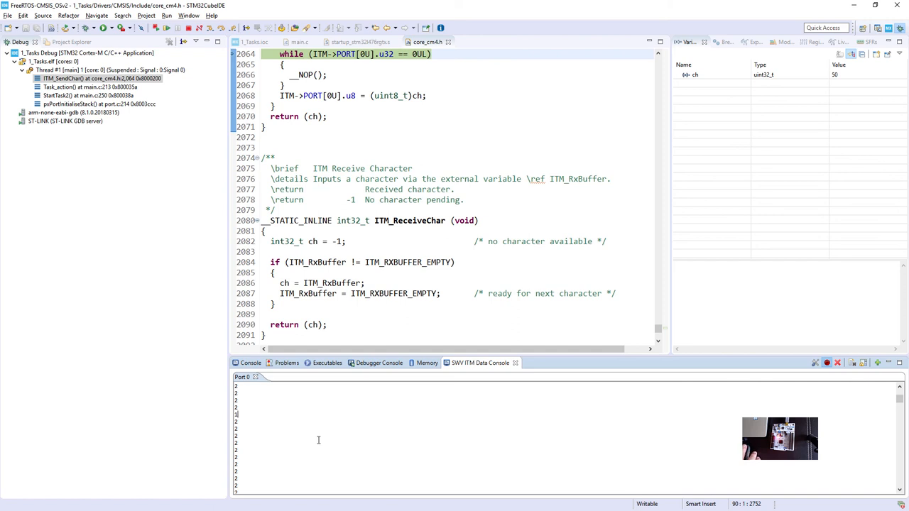
Review main.c's StartTask1 loop calling Task_action('1') then osThreadYield(), and StartTask2.
click(298, 43)
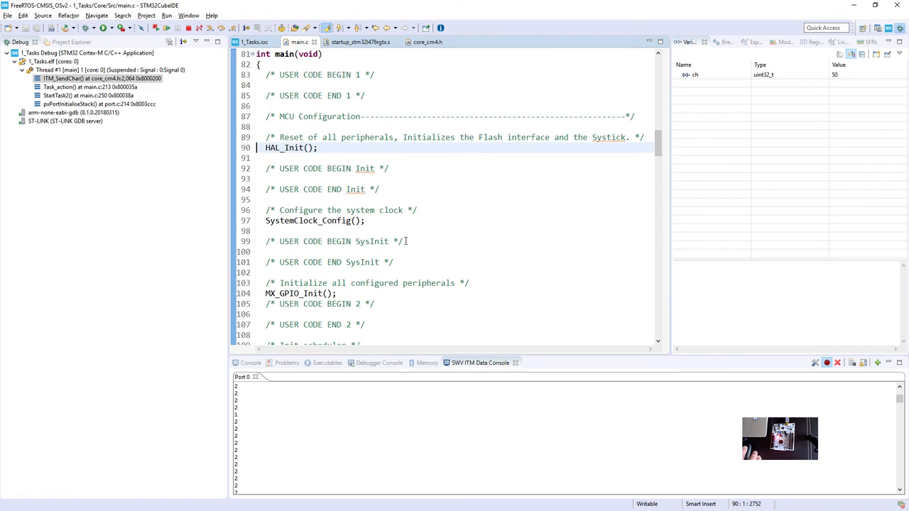
scroll(down, 3)
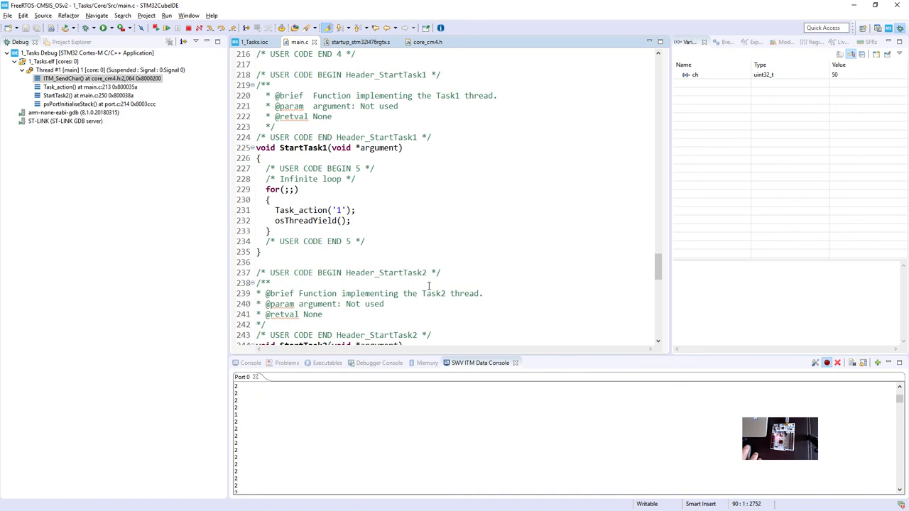
scroll(down, 3)
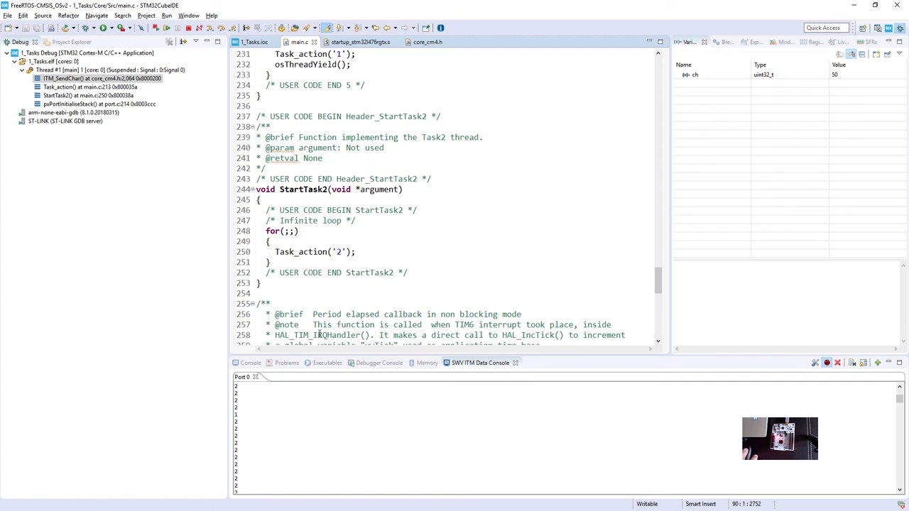
mouse_move(252, 462)
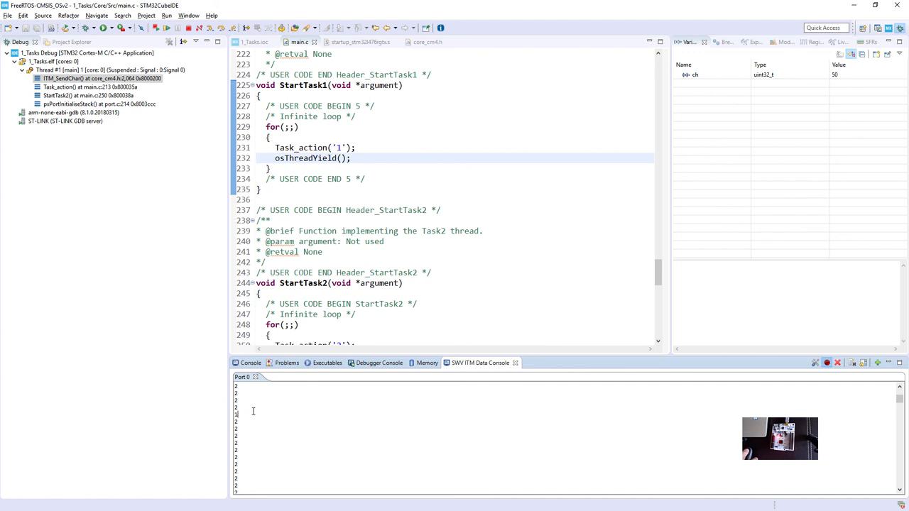
mouse_move(366, 157)
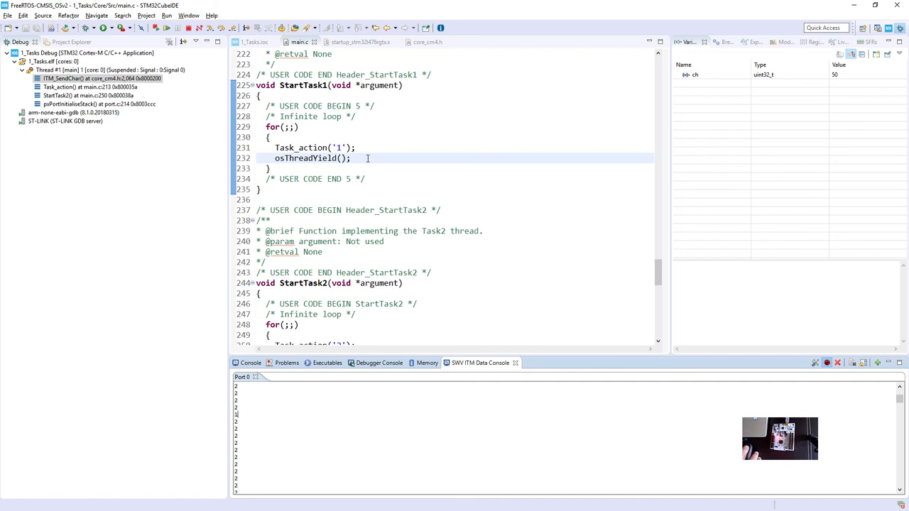
click(352, 157)
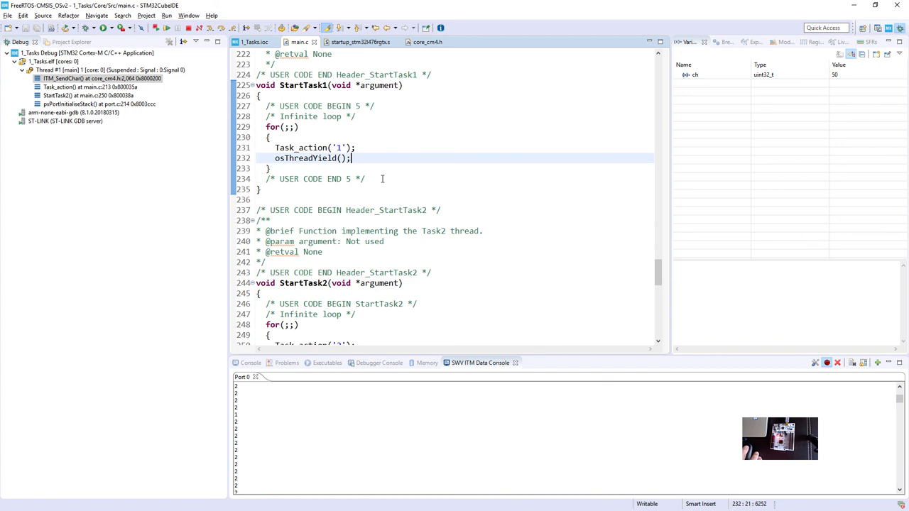
mouse_move(191, 28)
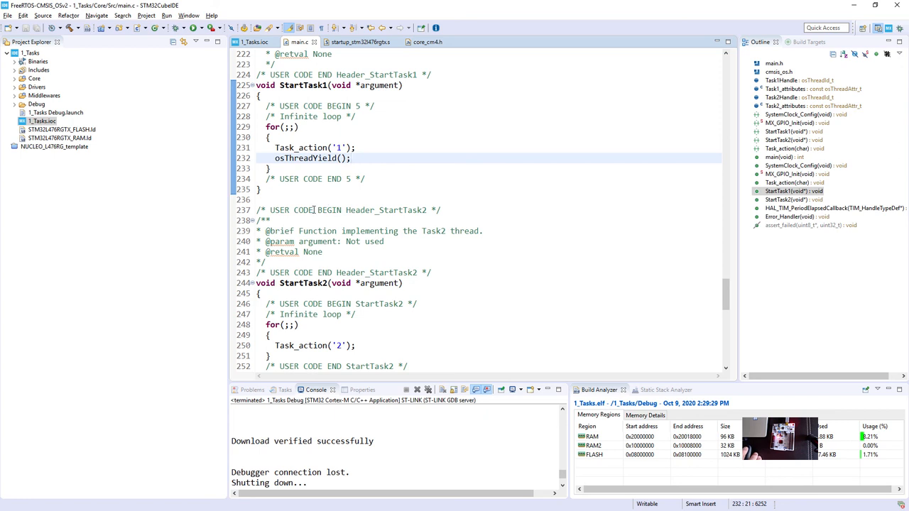
mouse_move(136, 108)
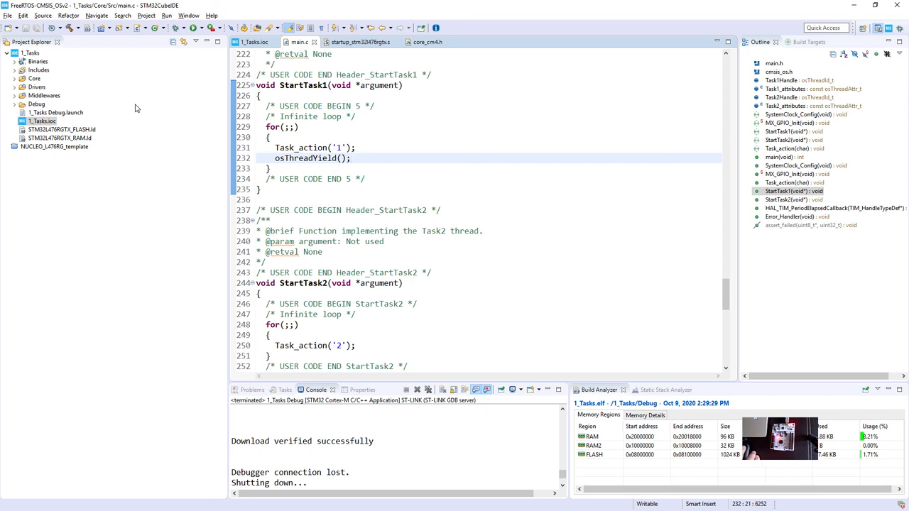